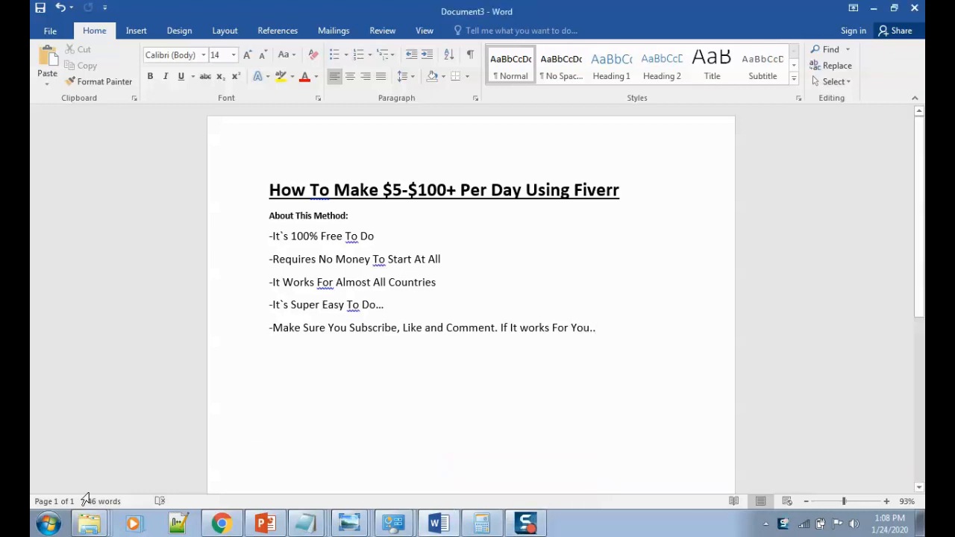
pyautogui.moveTo(171, 386)
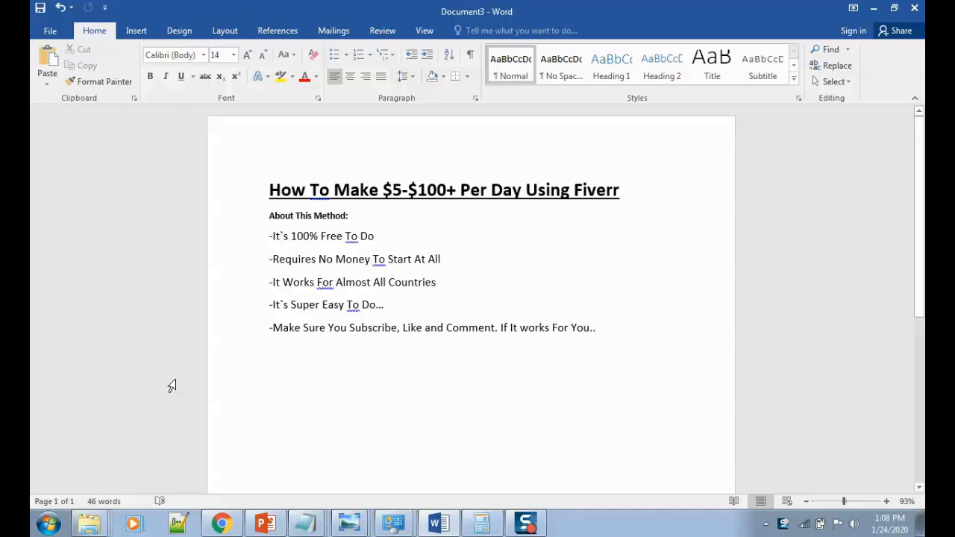
# Hover the Lifestyle category in the top bar to reveal its subcategories.
pyautogui.click(595, 328)
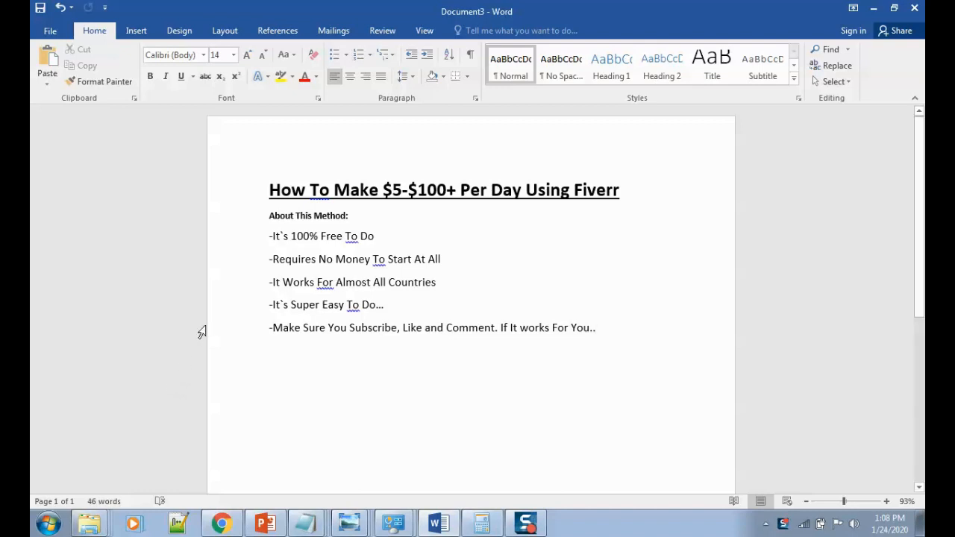
pyautogui.moveTo(204, 282)
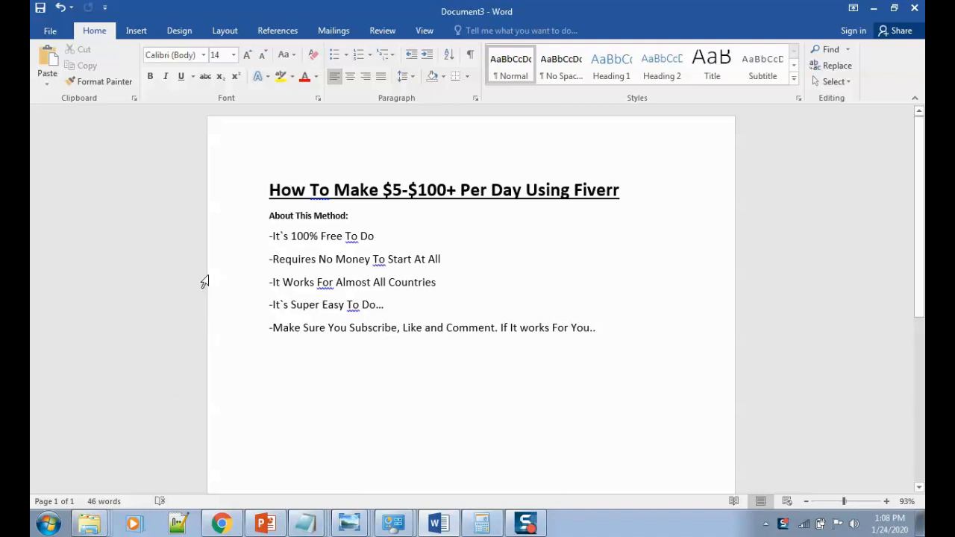
pyautogui.click(595, 328)
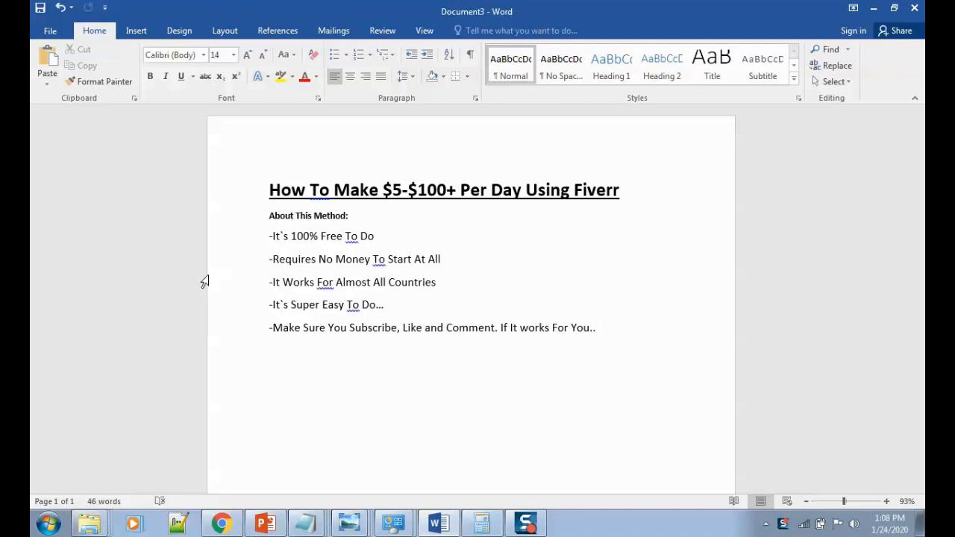
pyautogui.click(595, 328)
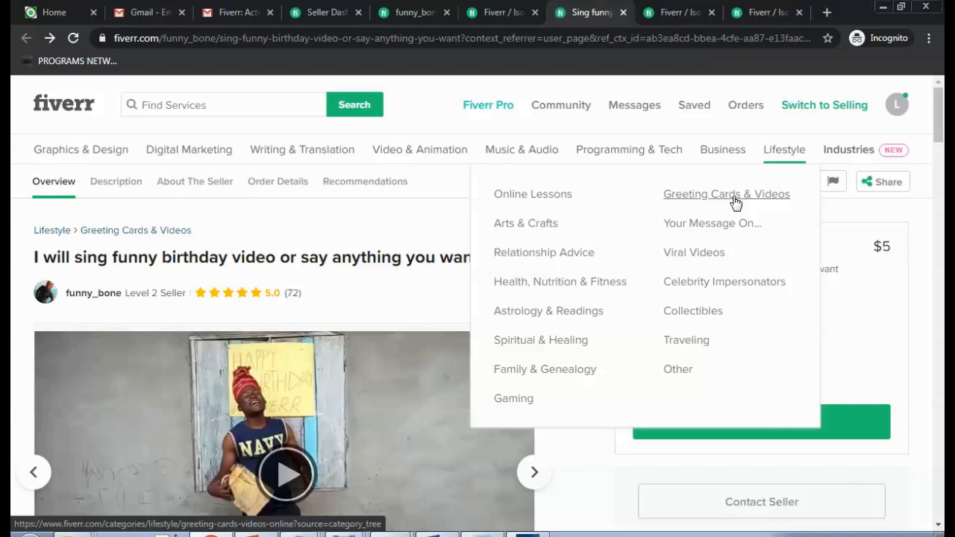
# Browse the Greeting Cards & Videos listing showing 299 available services.
pyautogui.click(726, 194)
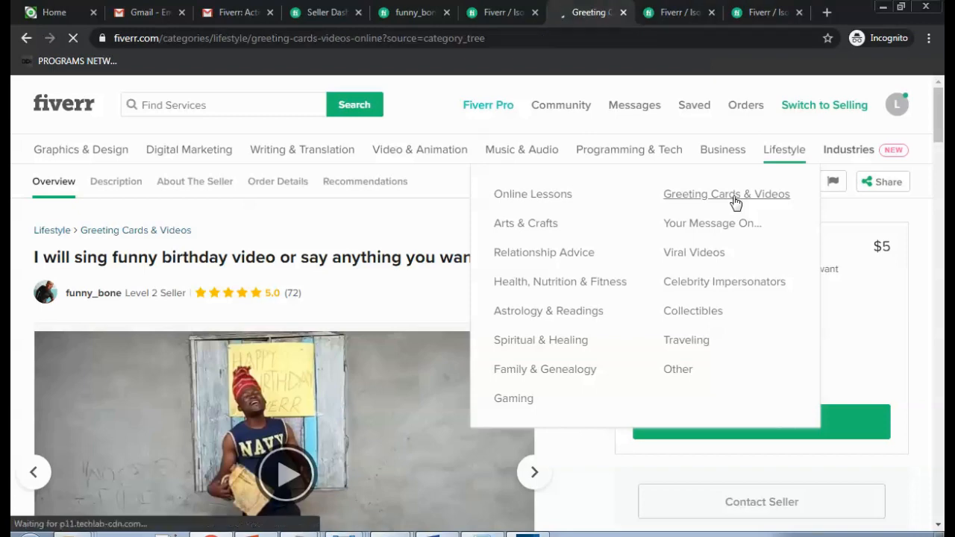
pyautogui.click(726, 194)
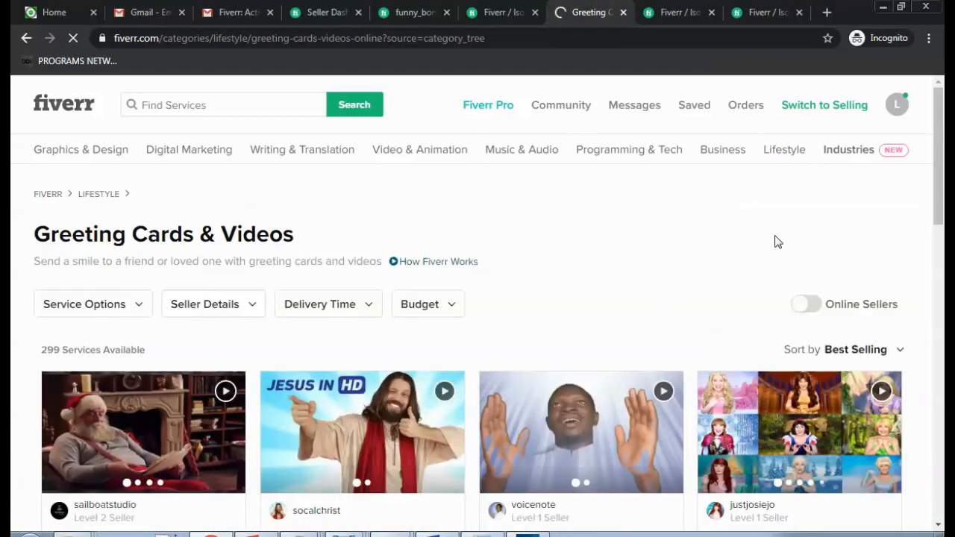
pyautogui.scroll(-3)
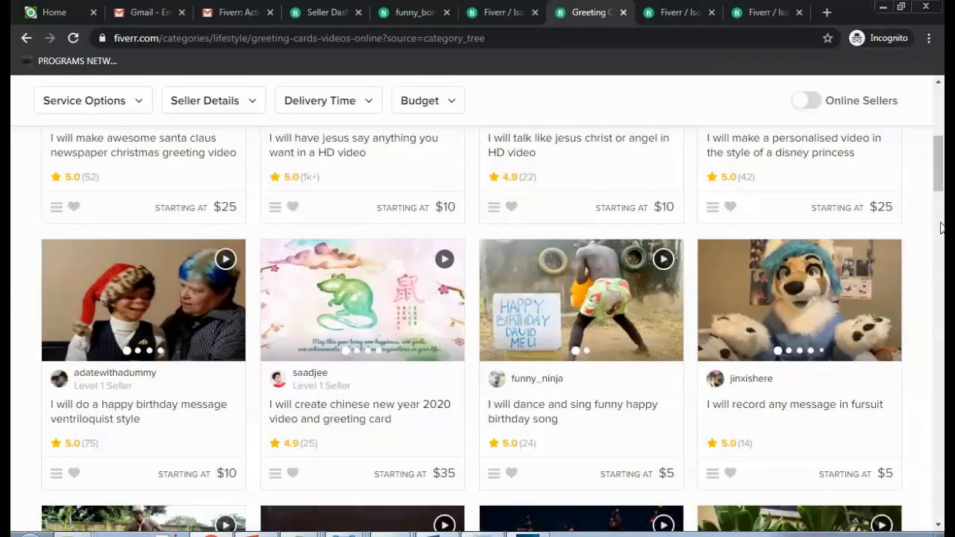
pyautogui.scroll(3)
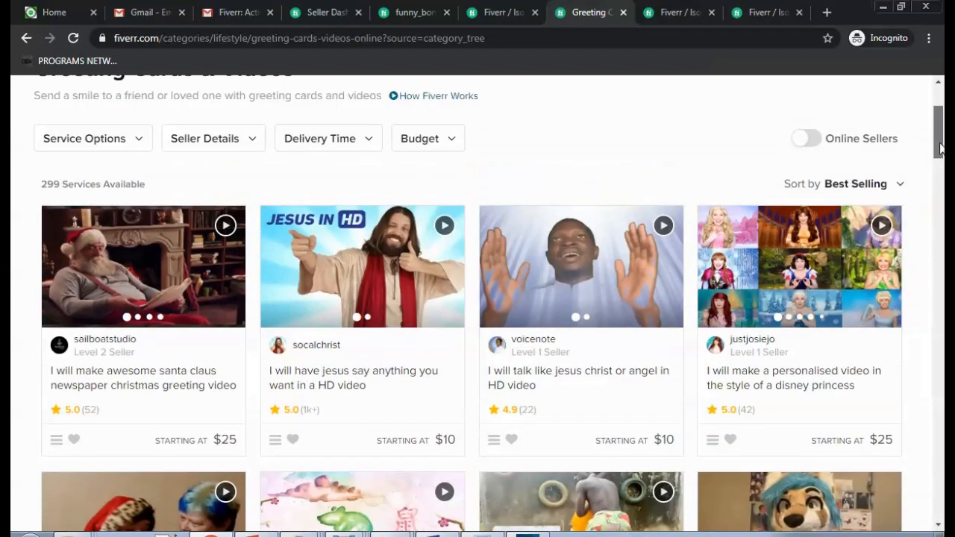
pyautogui.scroll(-3)
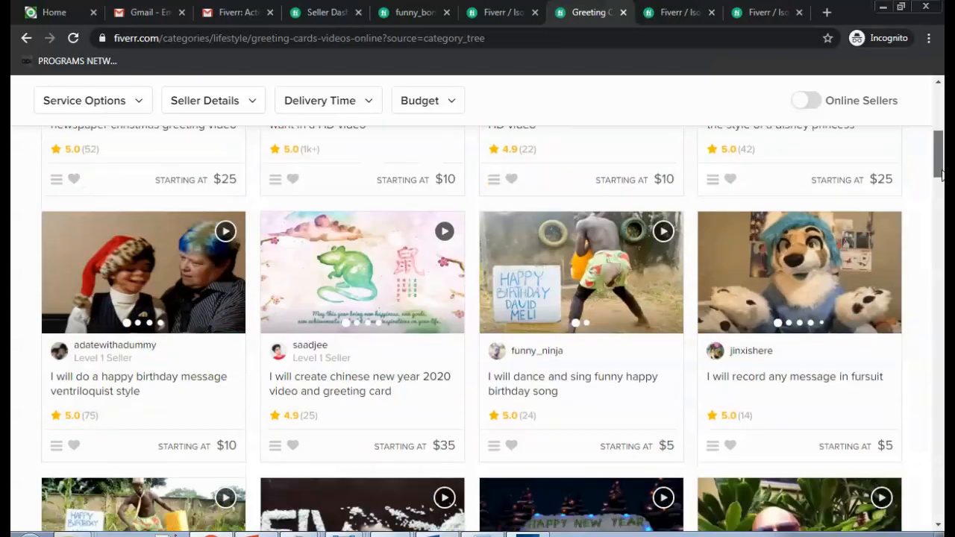
pyautogui.scroll(3)
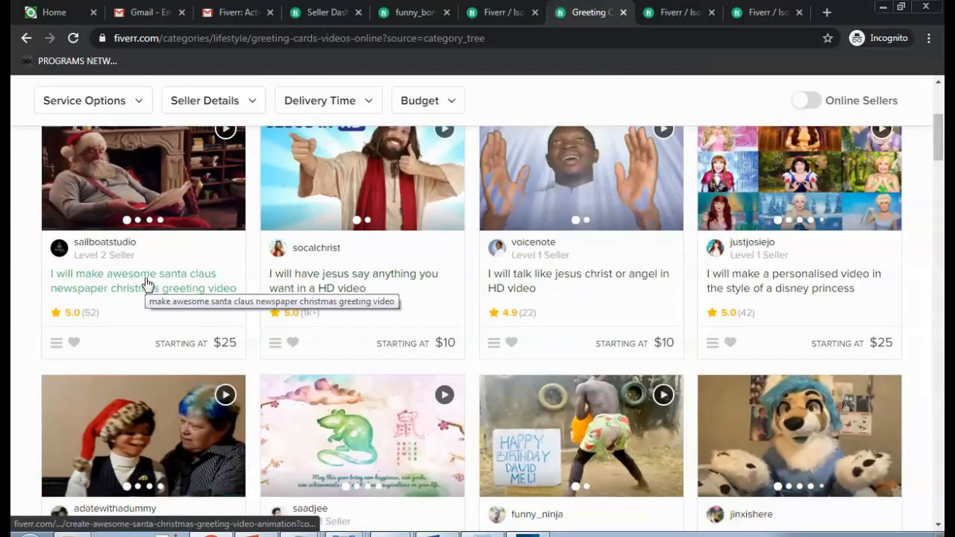
pyautogui.moveTo(332, 280)
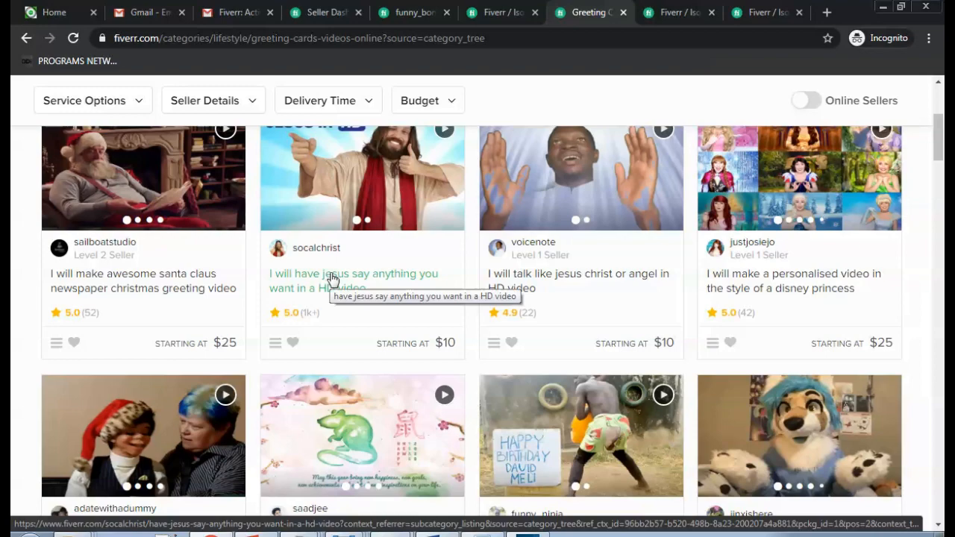
# Review the $10 Jesus HD video gig's description, seller info and $10/$25/$45 packages.
pyautogui.click(353, 281)
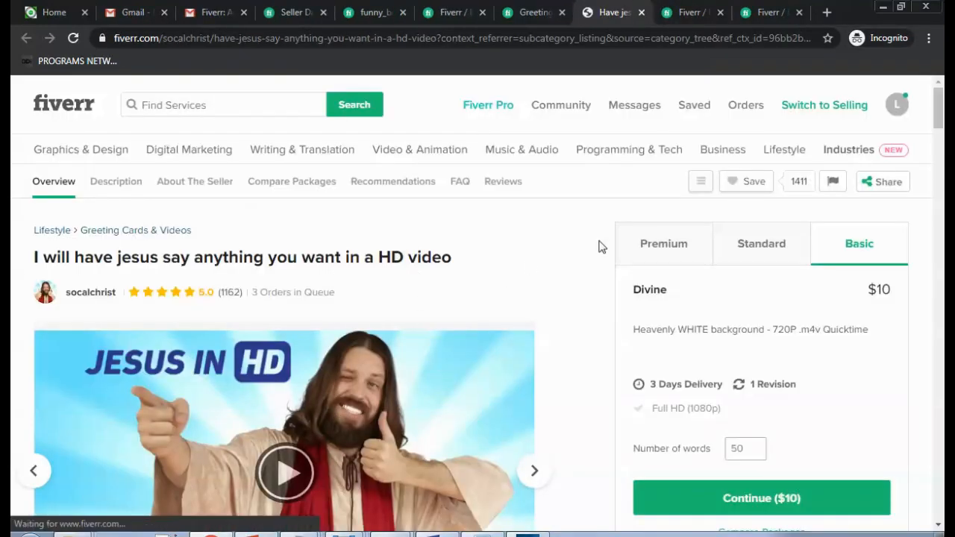
pyautogui.scroll(-3)
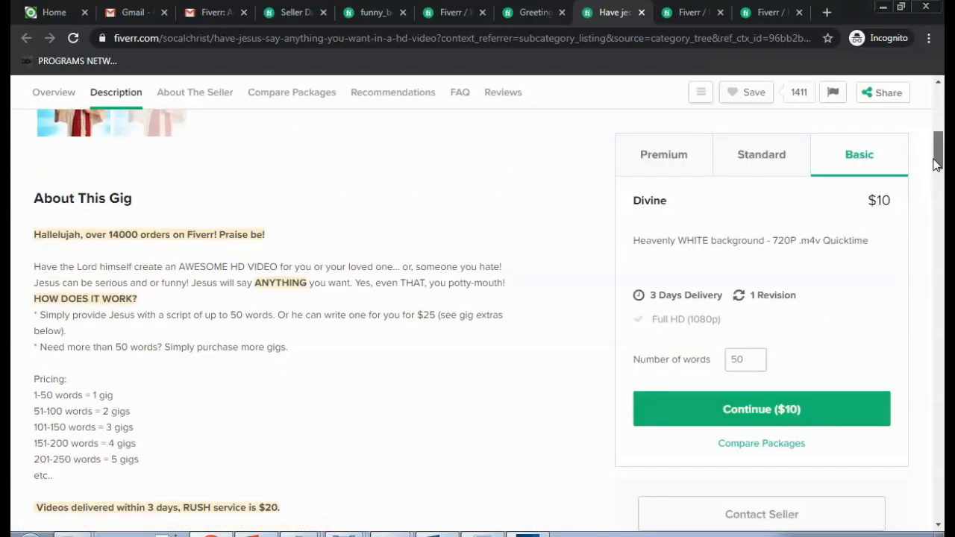
pyautogui.click(194, 91)
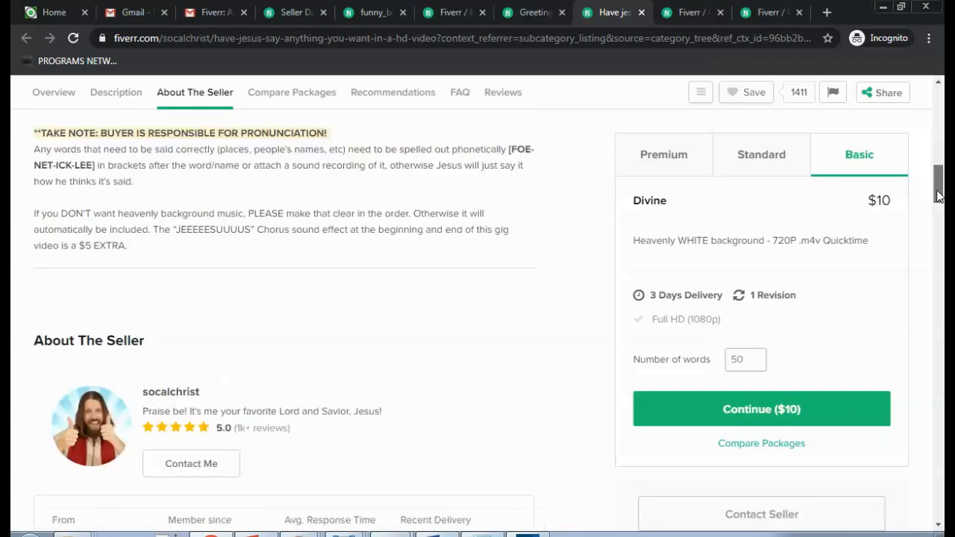
pyautogui.scroll(-3)
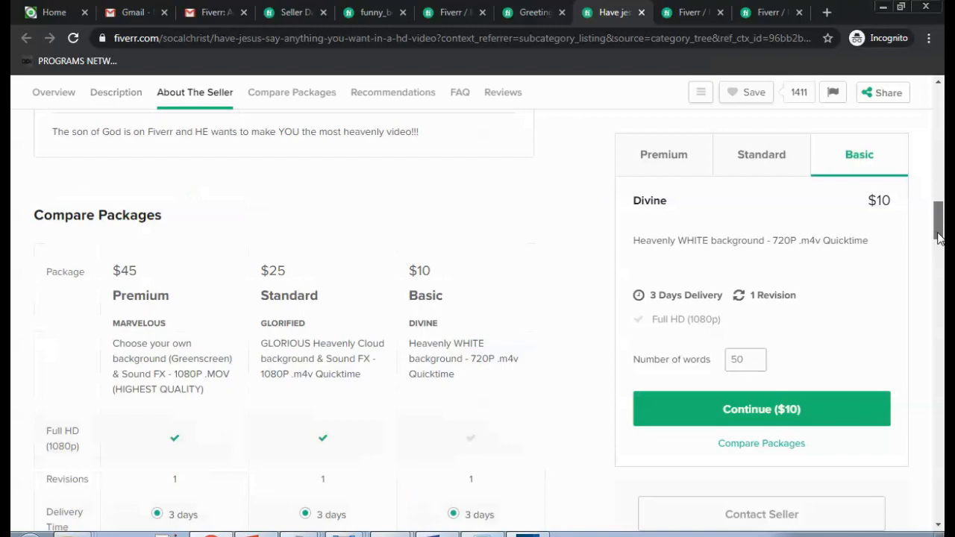
pyautogui.scroll(-3)
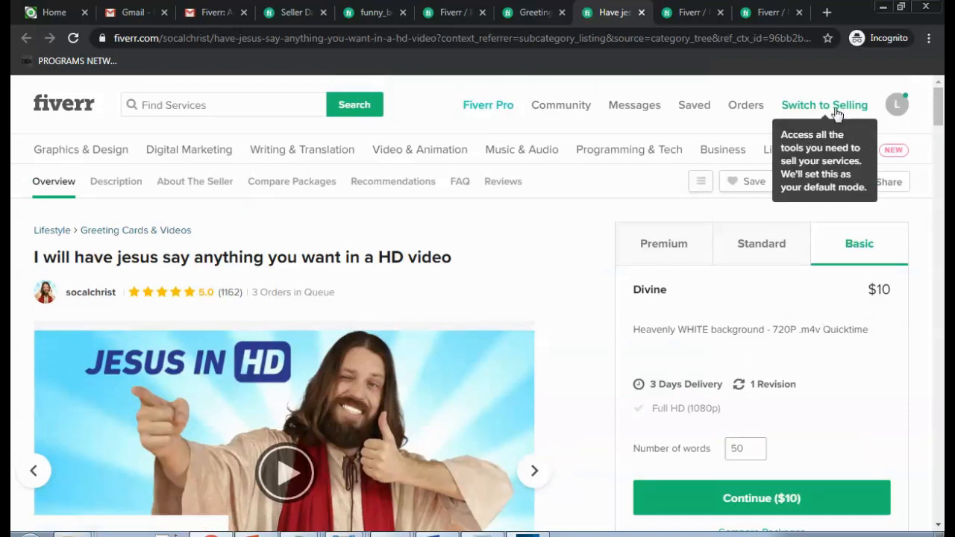
pyautogui.moveTo(825, 104)
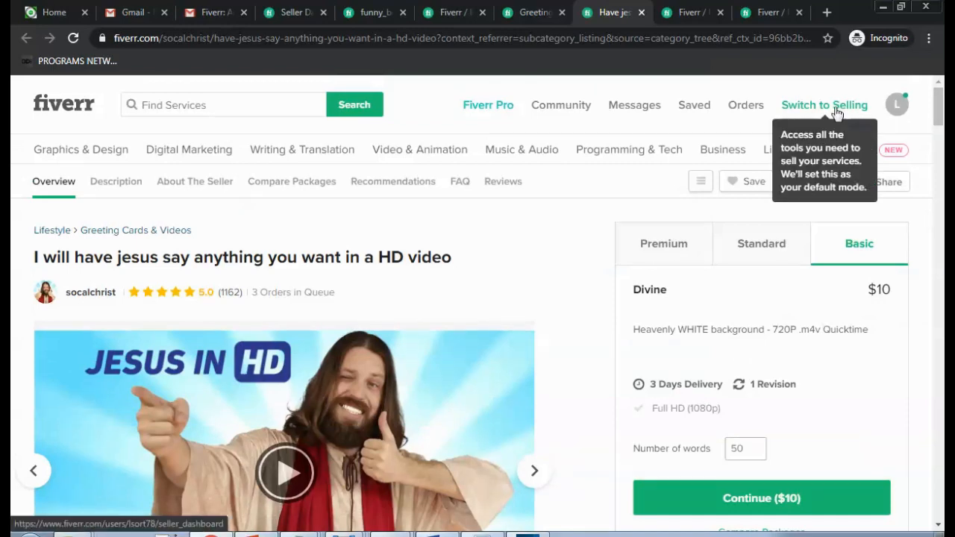
# Switch to Selling and view the Gigs page with the one active funny guyana voice gig.
pyautogui.click(824, 104)
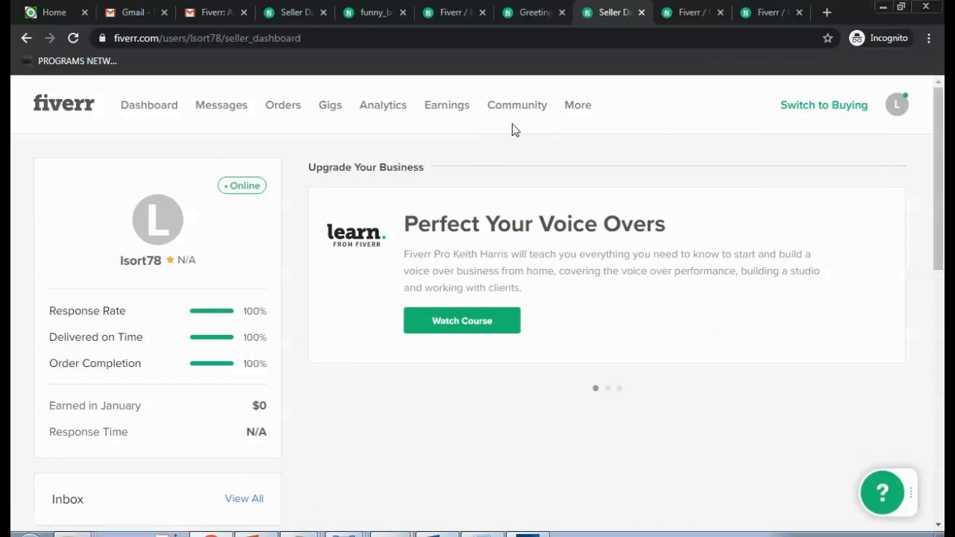
pyautogui.moveTo(330, 105)
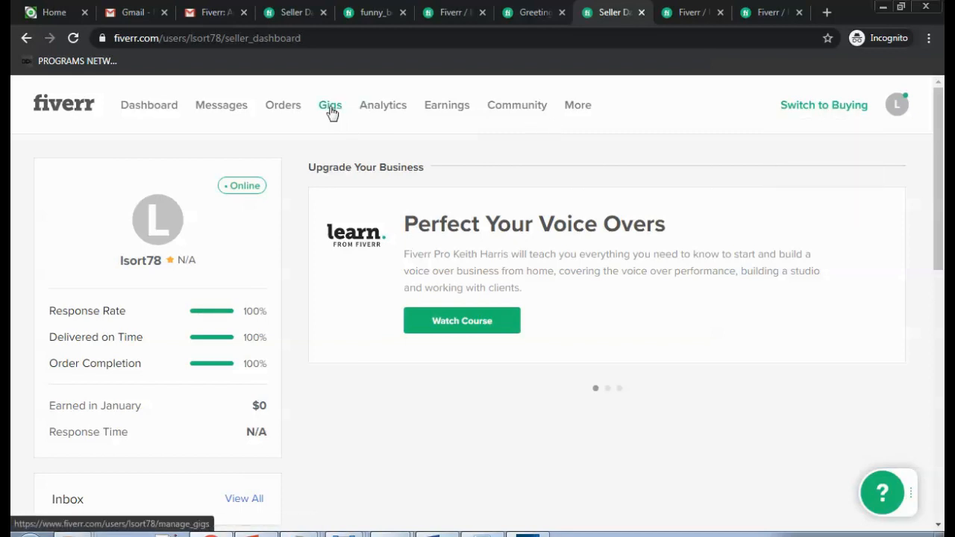
pyautogui.click(330, 104)
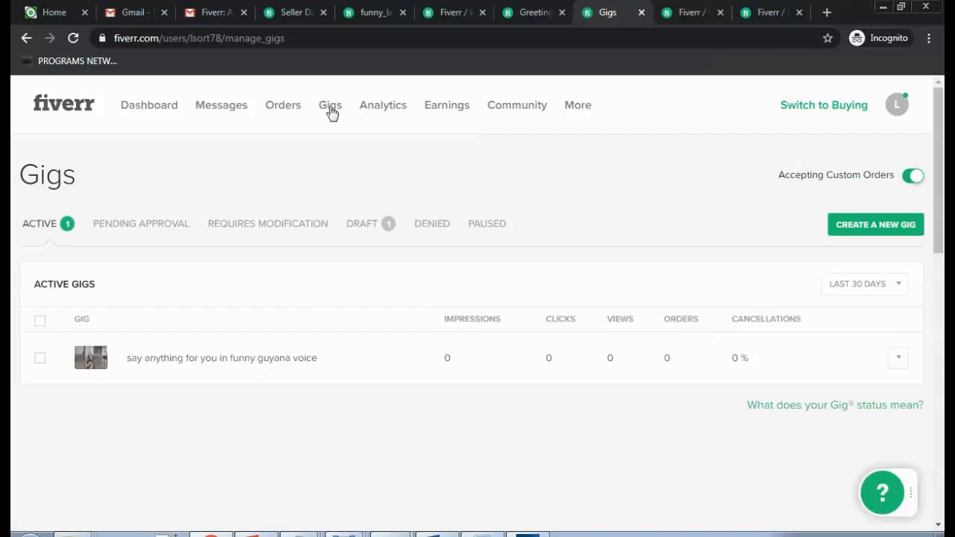
pyautogui.moveTo(279, 368)
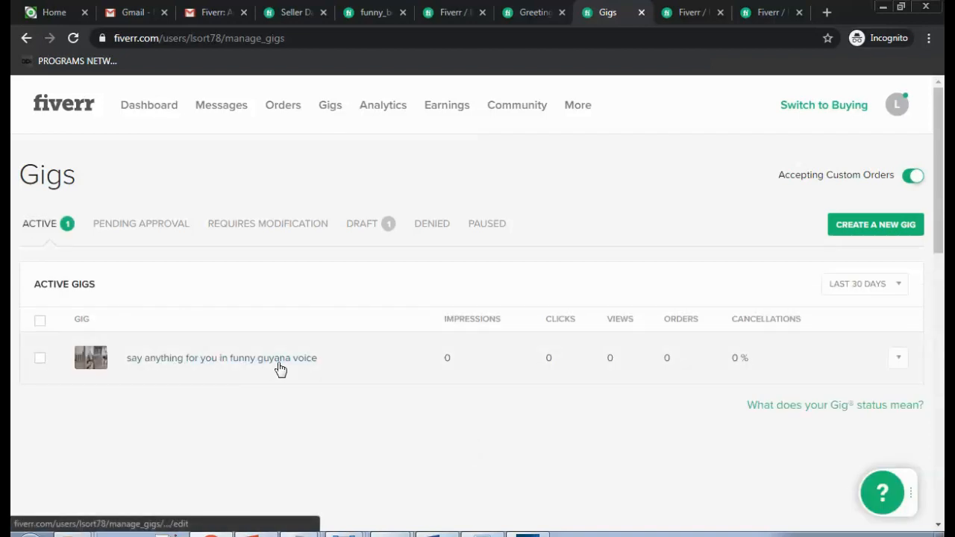
pyautogui.moveTo(268, 324)
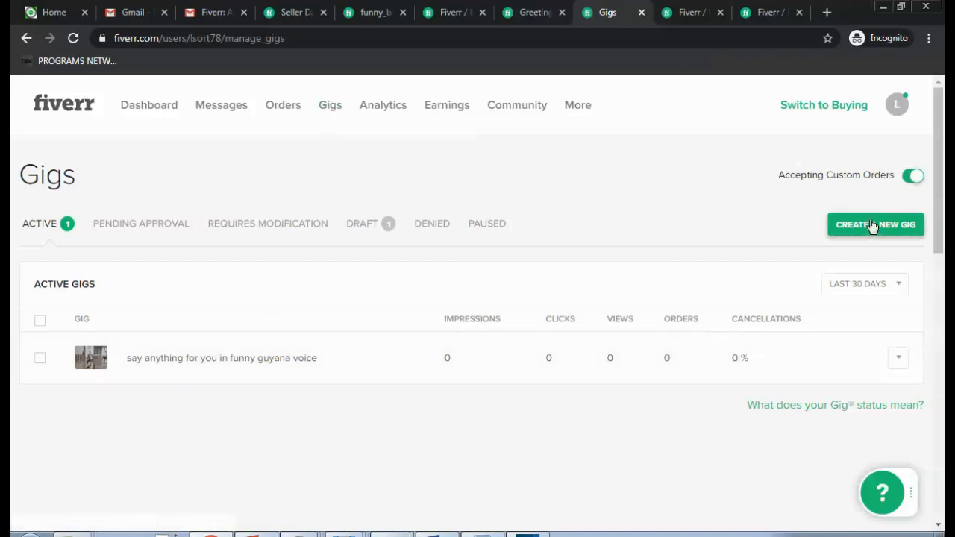
# Start a new gig, viewing the blank Overview form with empty title, category and tags.
pyautogui.click(874, 224)
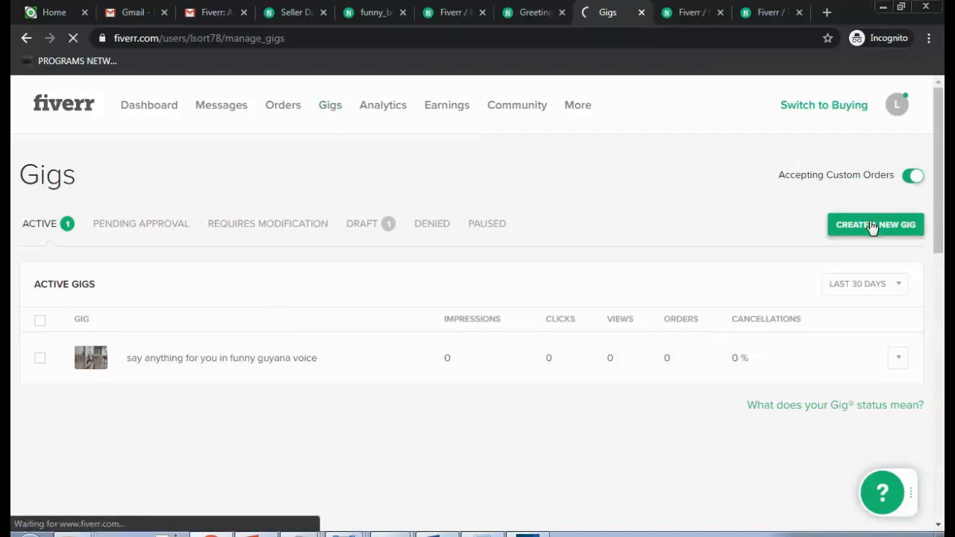
pyautogui.click(876, 225)
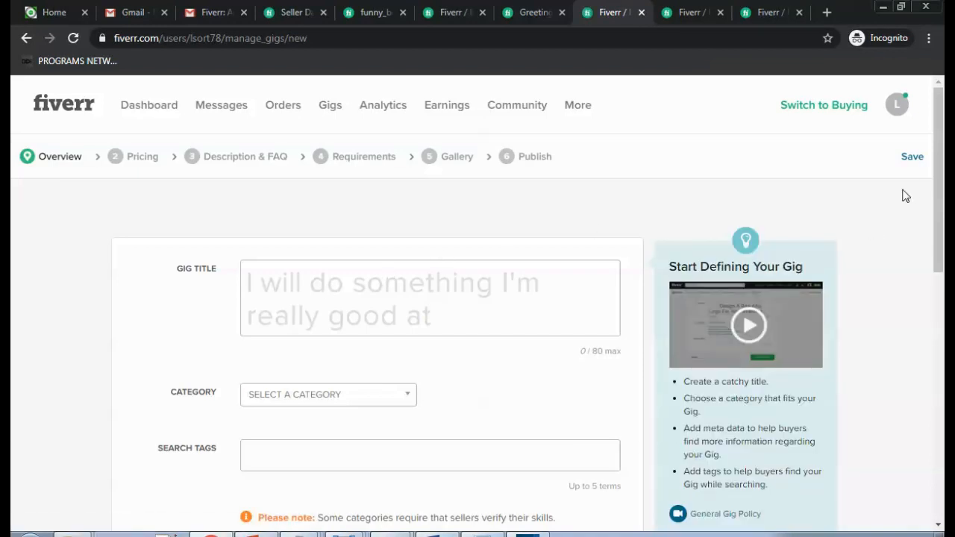
pyautogui.scroll(-3)
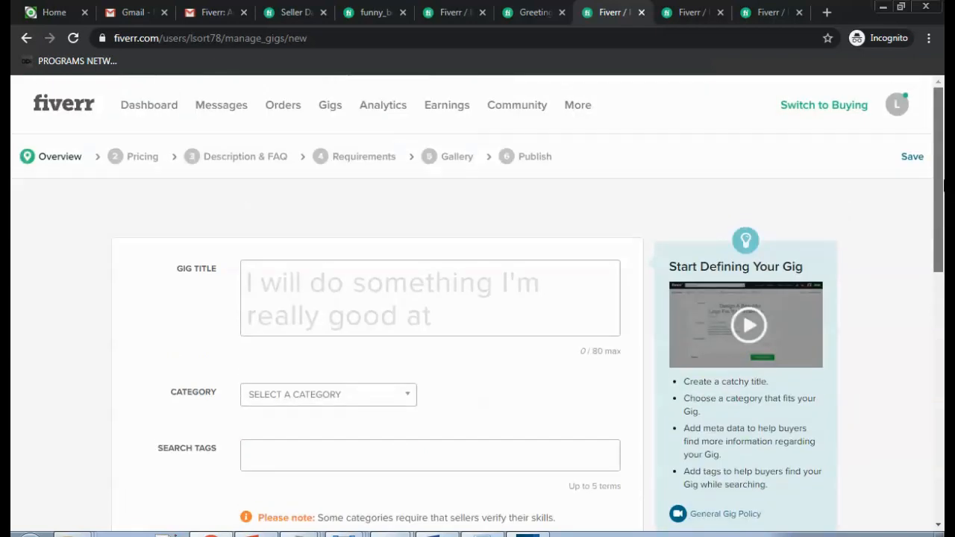
pyautogui.moveTo(524, 101)
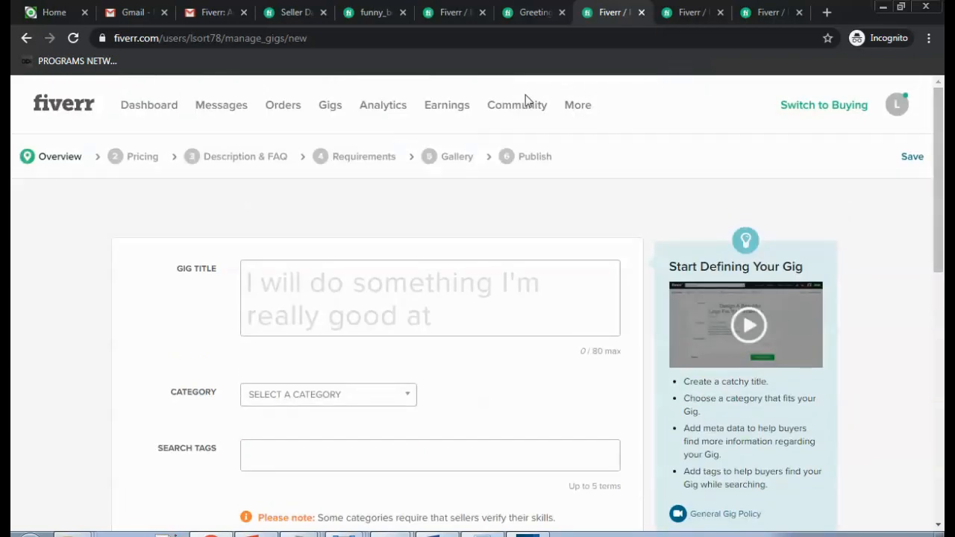
pyautogui.moveTo(679, 22)
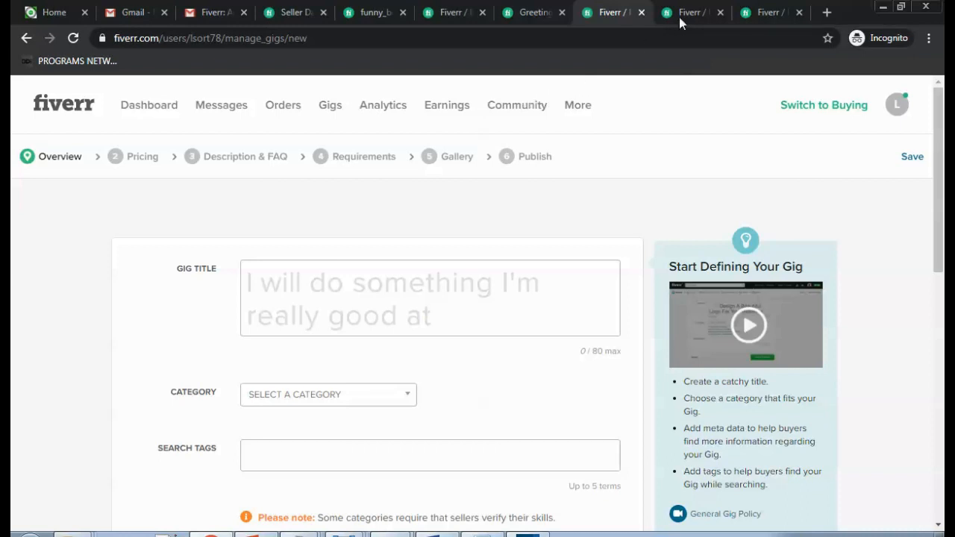
pyautogui.click(690, 12)
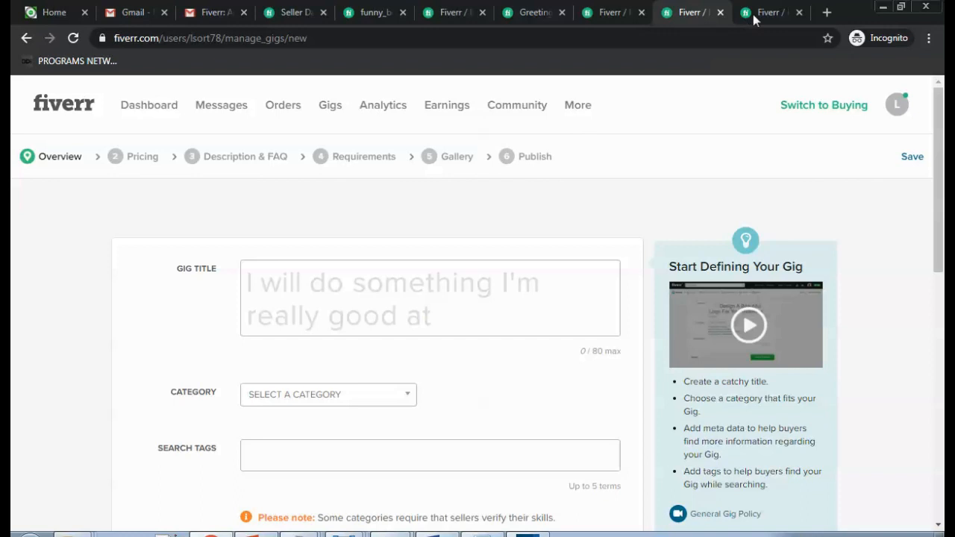
# Review the funny guyana voice gig's Overview fields, filed under Music & Audio > Voice Over.
pyautogui.click(769, 12)
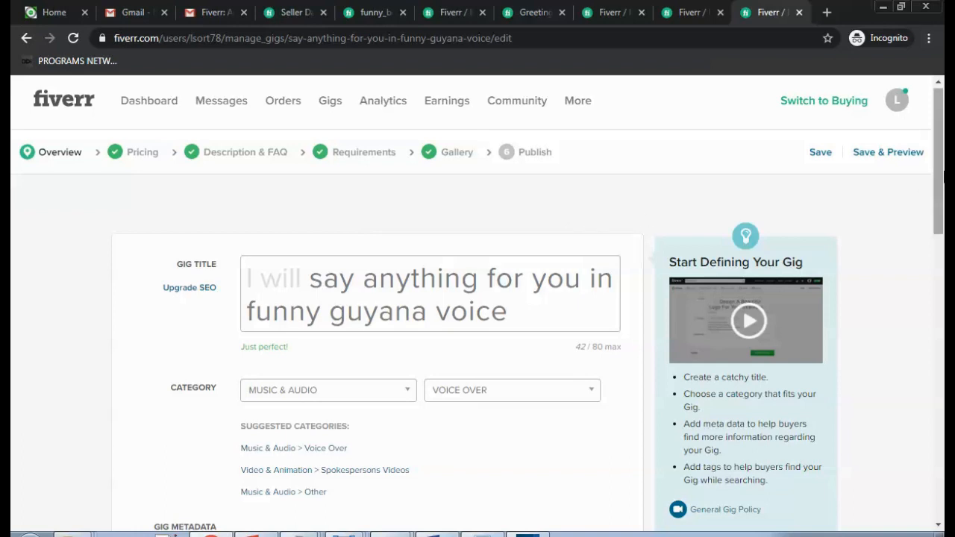
pyautogui.scroll(-3)
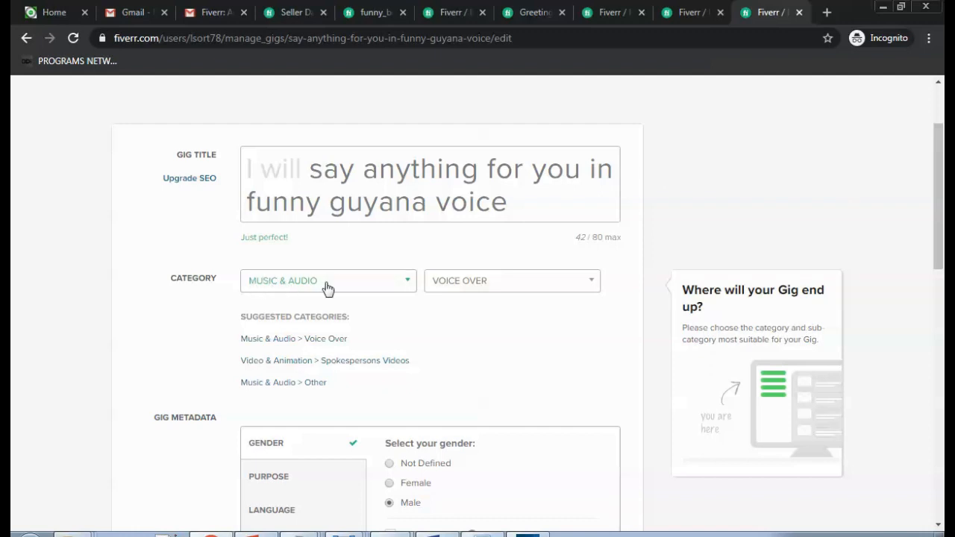
pyautogui.moveTo(512, 290)
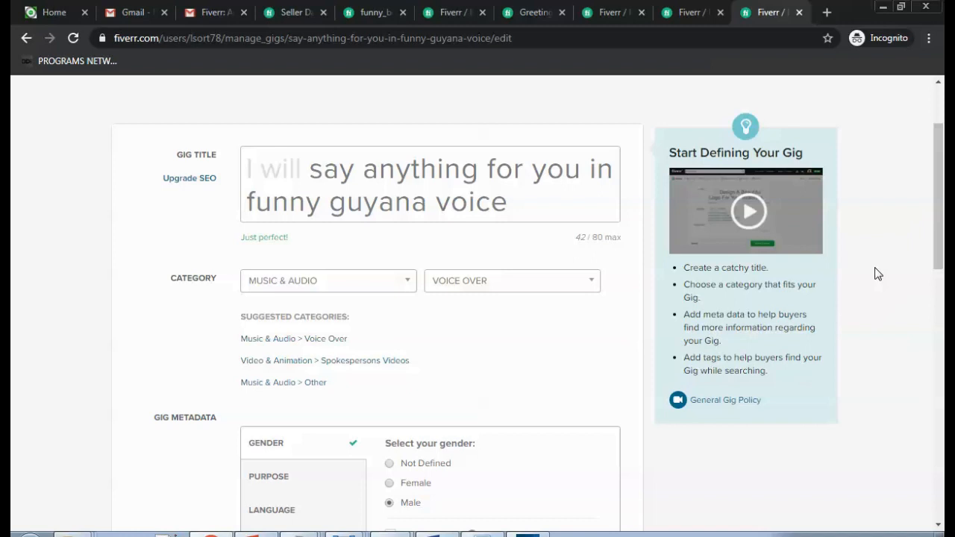
pyautogui.scroll(-3)
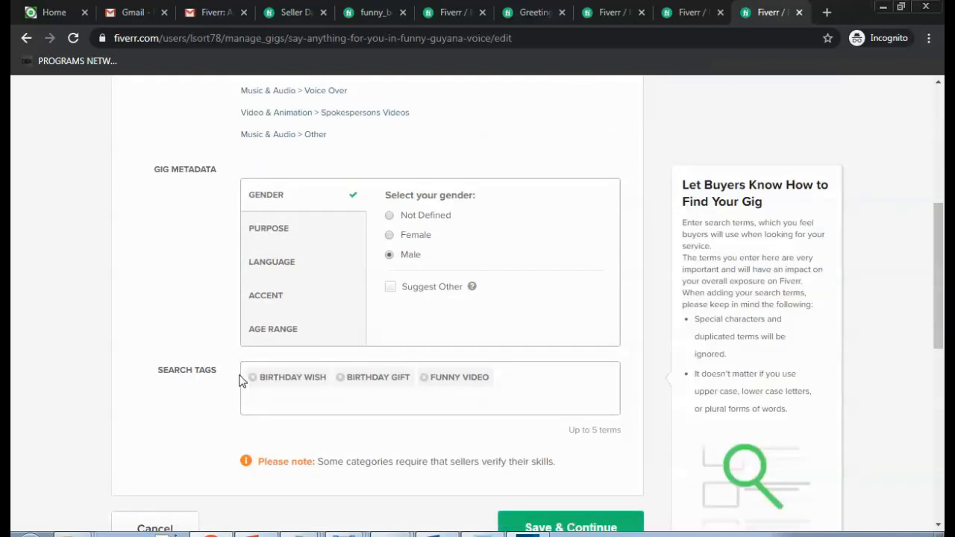
pyautogui.scroll(-3)
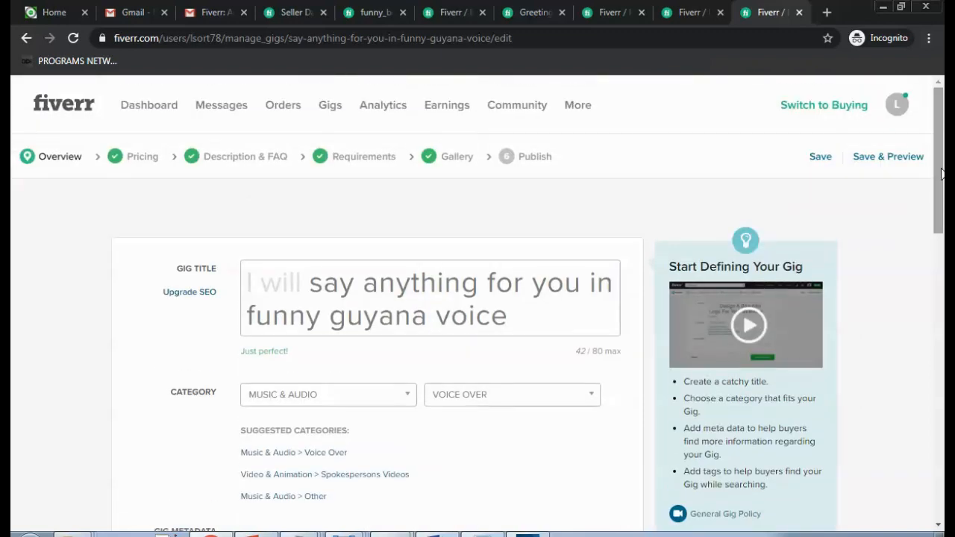
# Review the Scope & Pricing step: $5 basic offer for 25 words with 1-day delivery, plus extras.
pyautogui.click(142, 156)
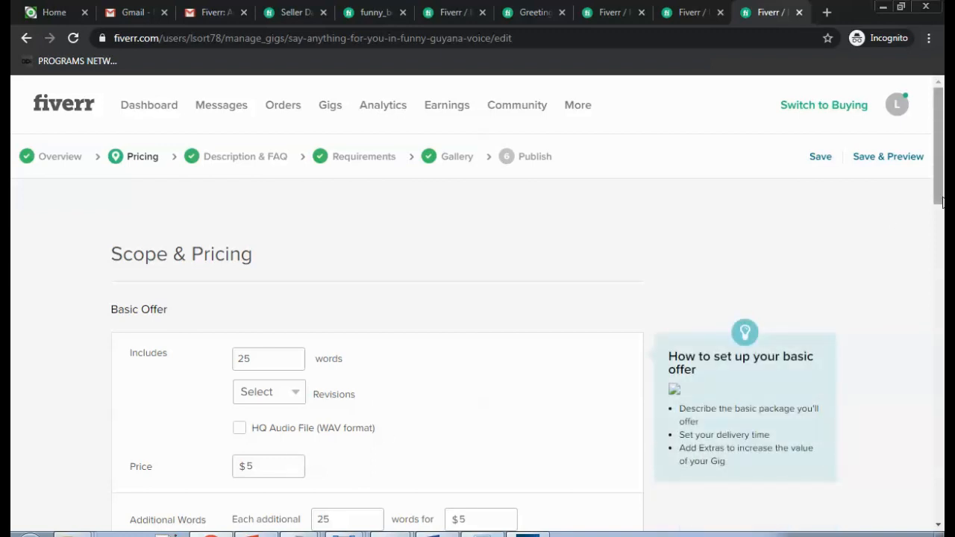
pyautogui.scroll(-3)
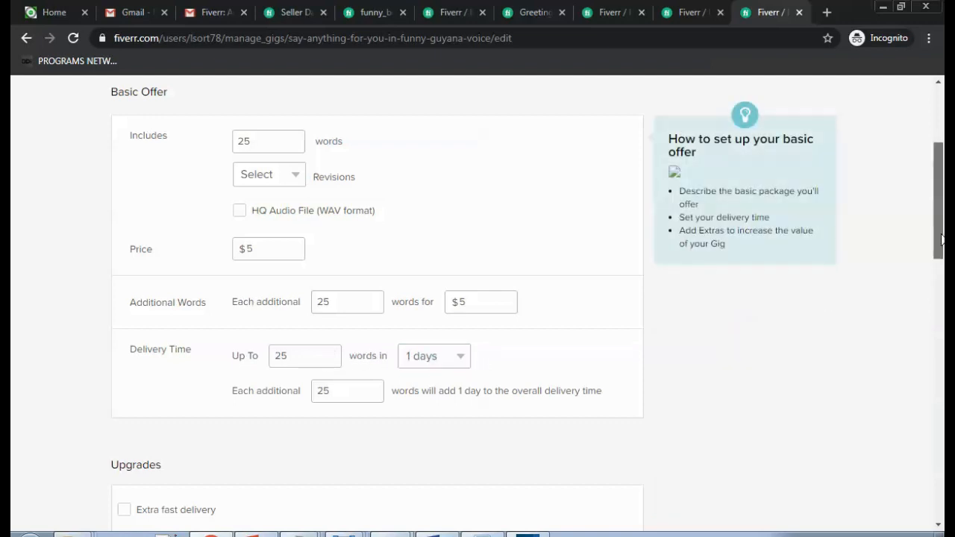
pyautogui.scroll(-3)
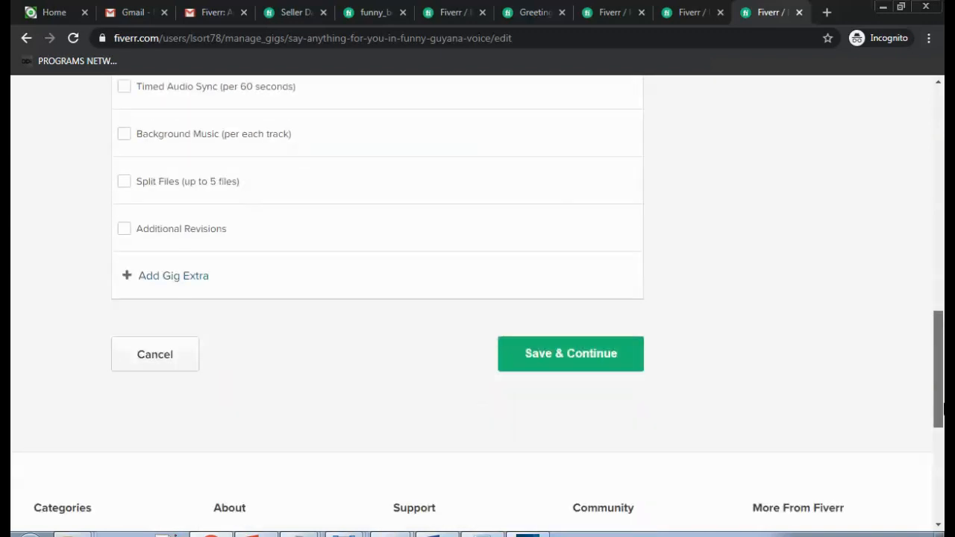
pyautogui.scroll(-3)
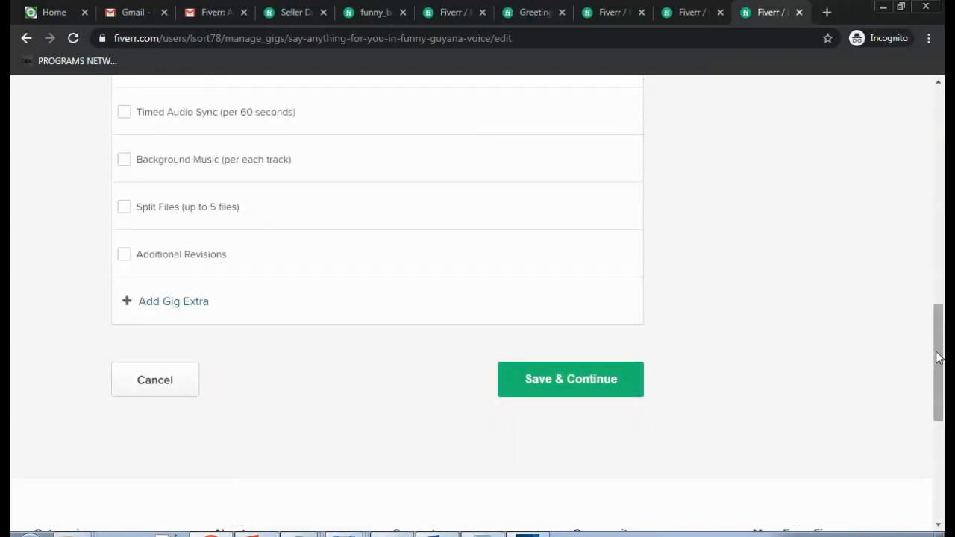
pyautogui.scroll(3)
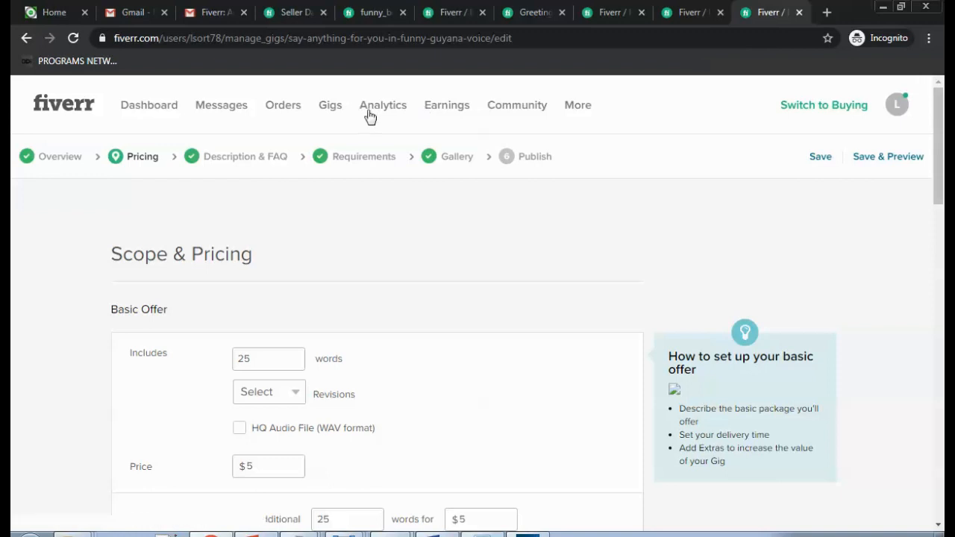
pyautogui.moveTo(245, 157)
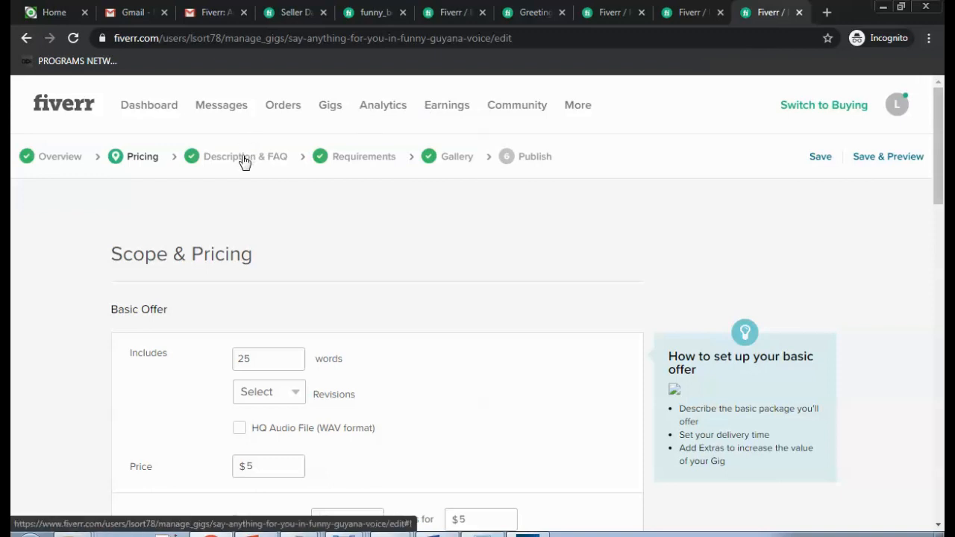
# Review the Description & FAQ step, selecting the personalized video greeting sentence.
pyautogui.click(245, 156)
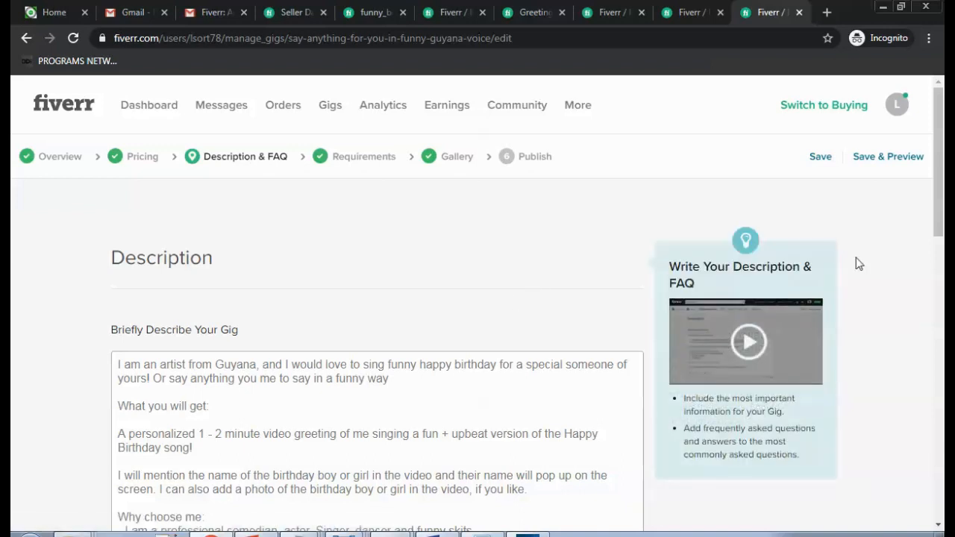
pyautogui.scroll(-3)
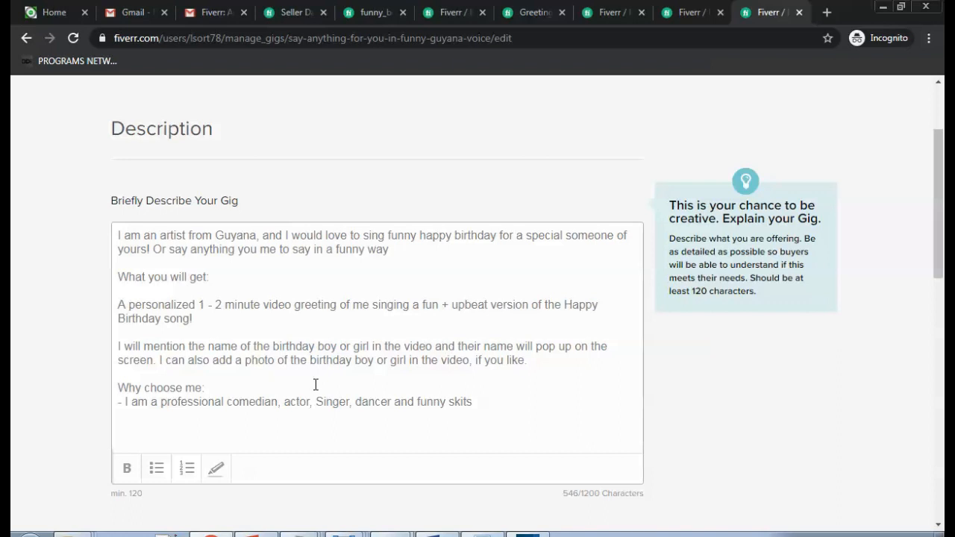
pyautogui.moveTo(399, 377)
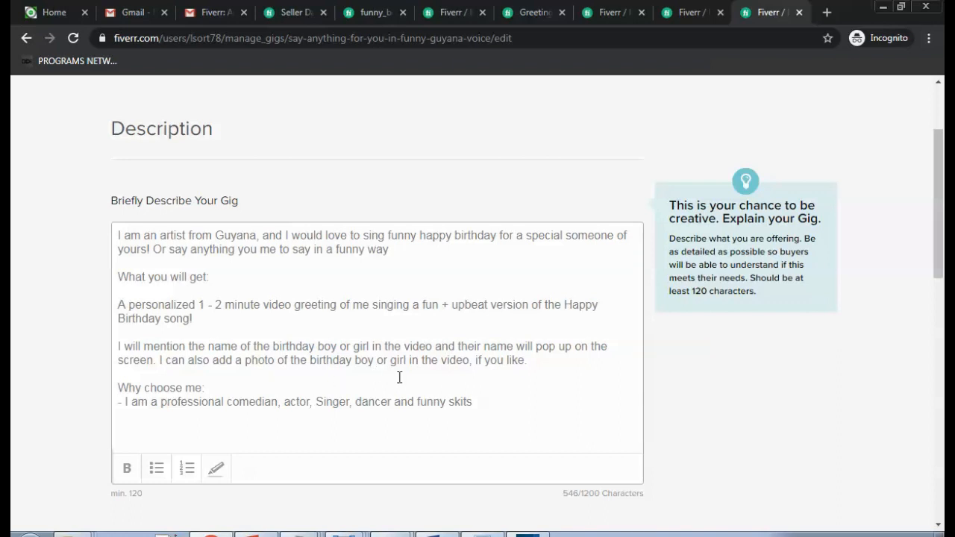
pyautogui.moveTo(296, 270)
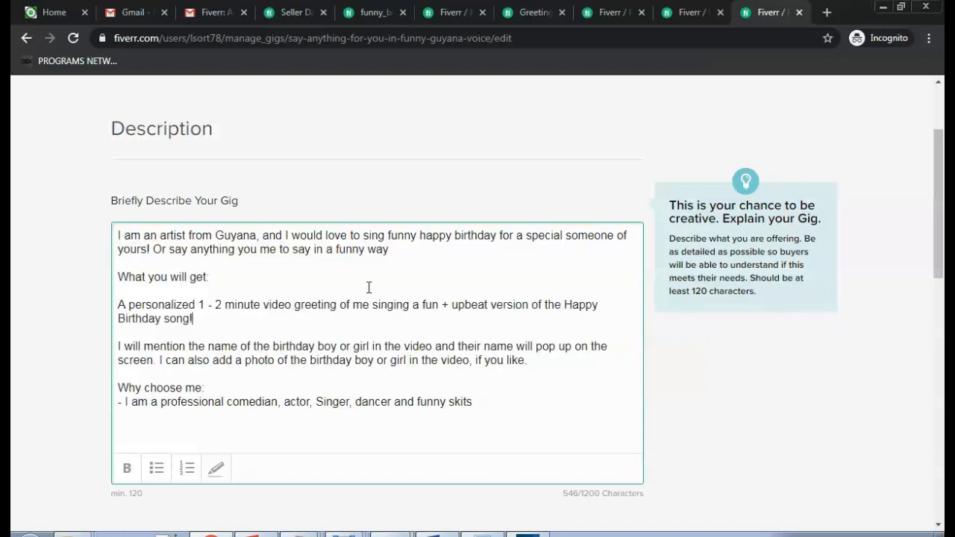
pyautogui.moveTo(335, 332)
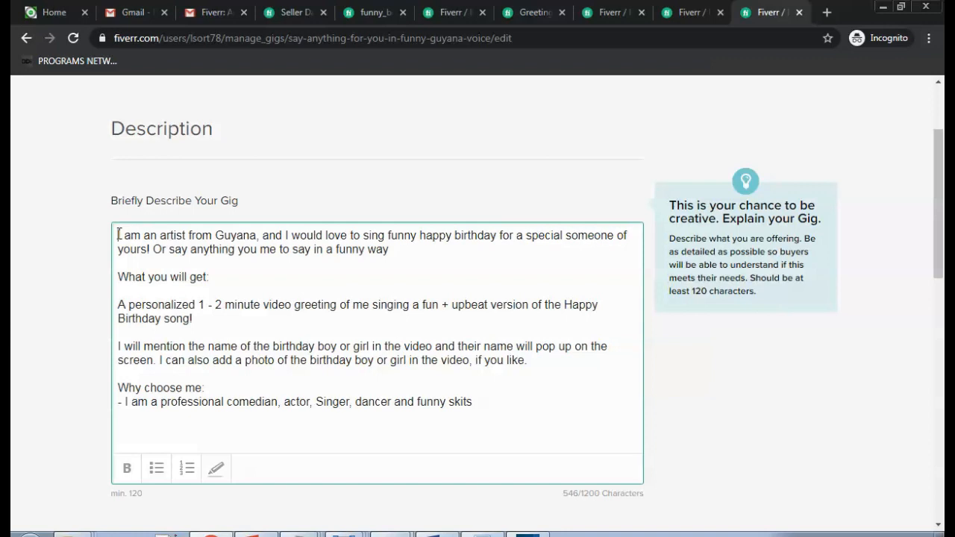
pyautogui.moveTo(117, 235); pyautogui.dragTo(292, 250)
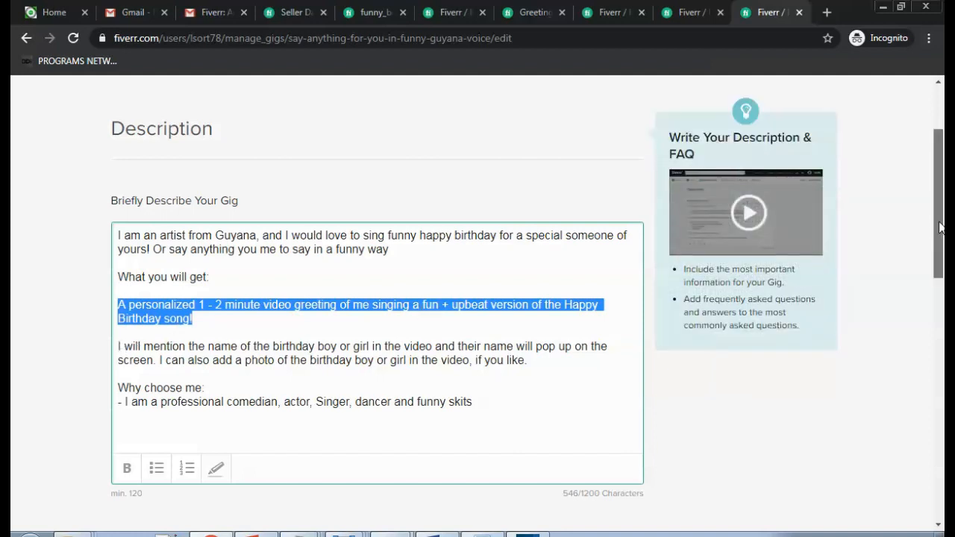
pyautogui.scroll(-3)
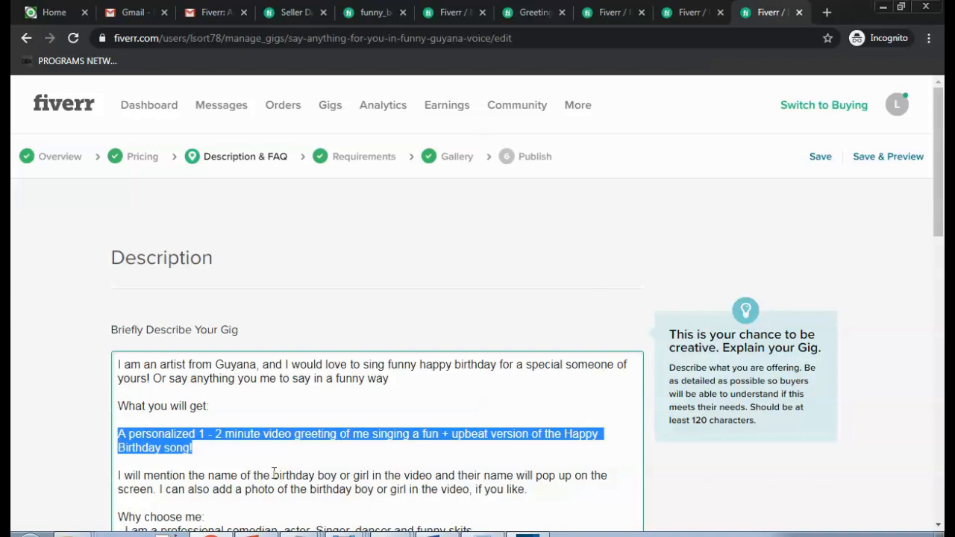
pyautogui.doubleClick(302, 475)
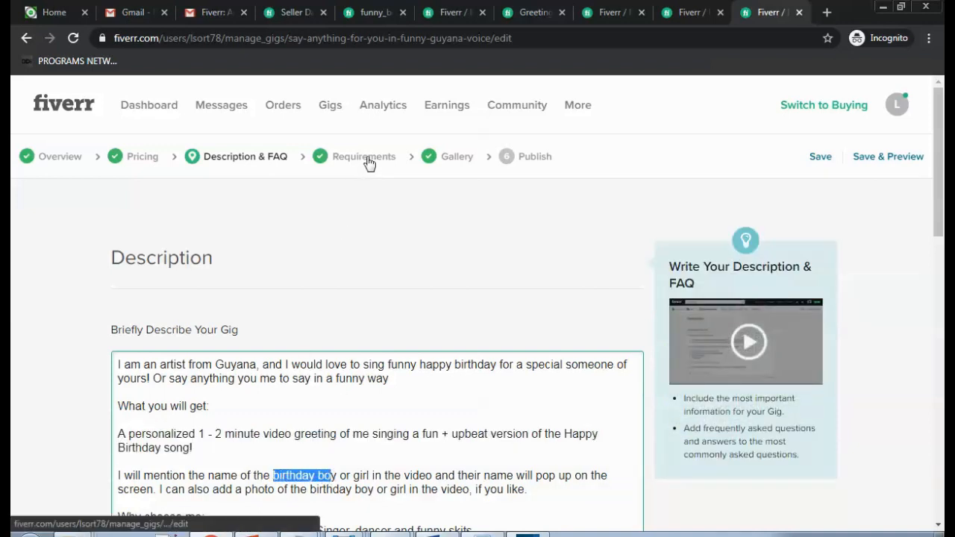
# Review the Requirements step asking buyers for the text to say in the video.
pyautogui.click(363, 156)
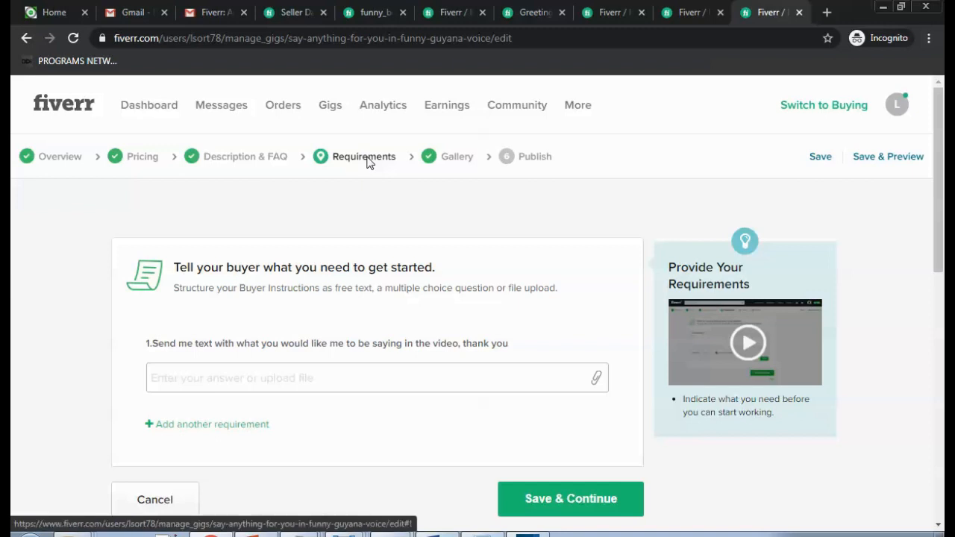
pyautogui.moveTo(183, 310)
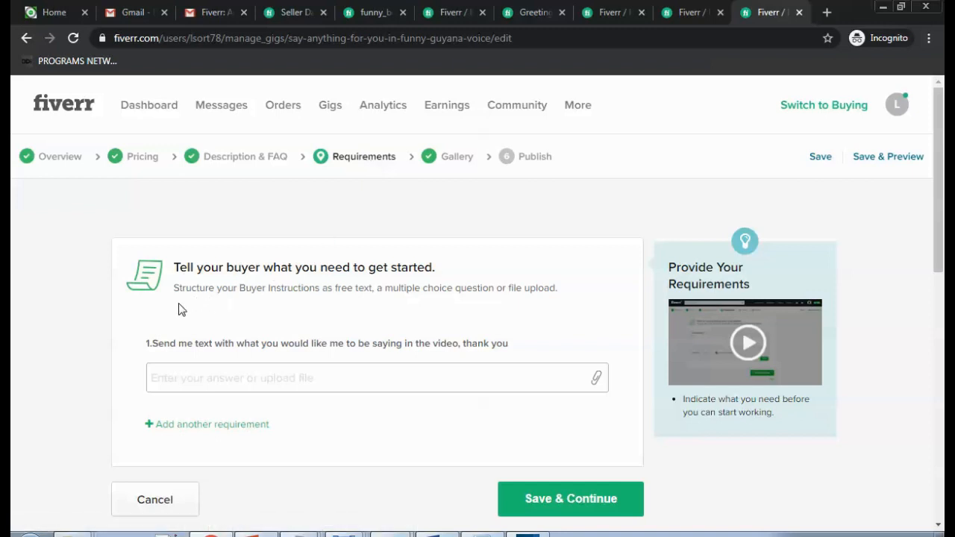
pyautogui.click(373, 377)
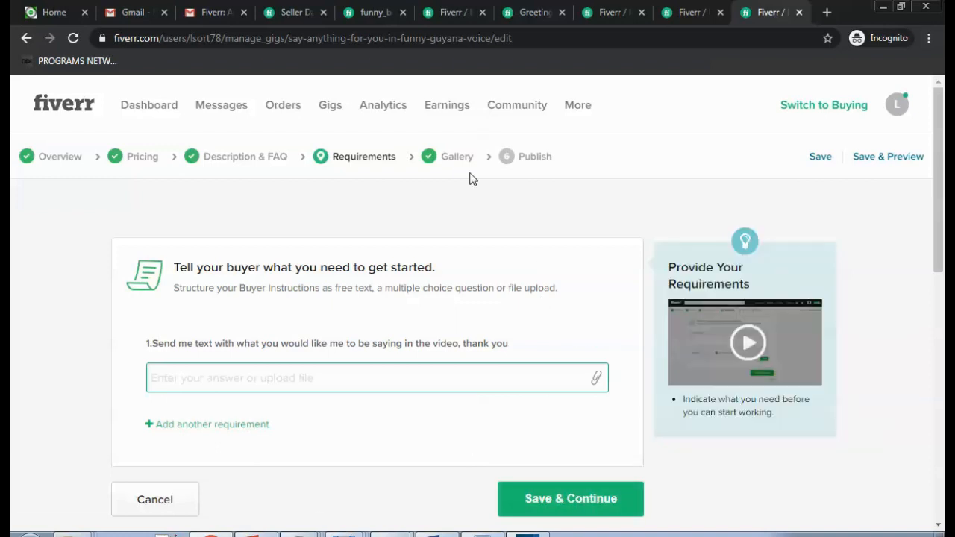
pyautogui.moveTo(457, 157)
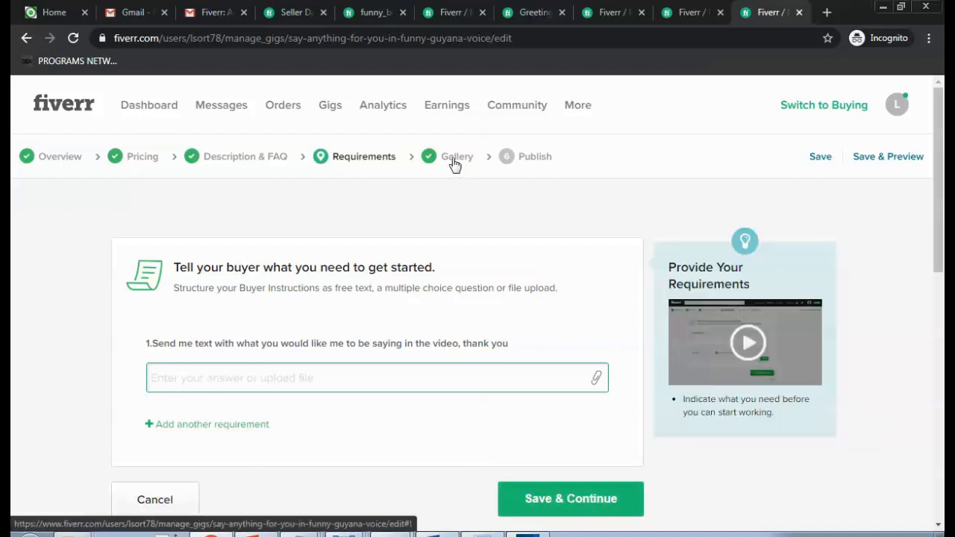
# Review the Gallery step's video, audio, photo and PDF sections, with one primary photo uploaded.
pyautogui.click(457, 156)
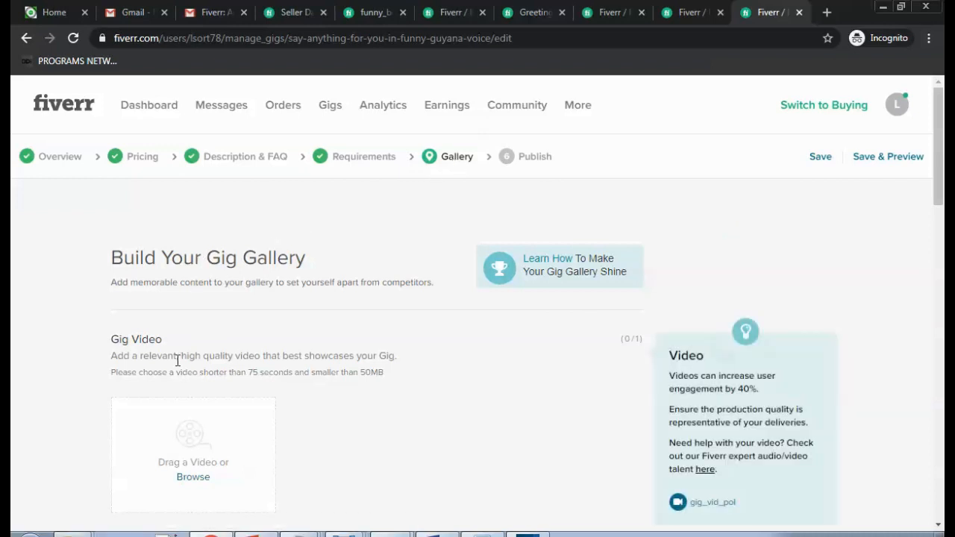
pyautogui.moveTo(279, 367)
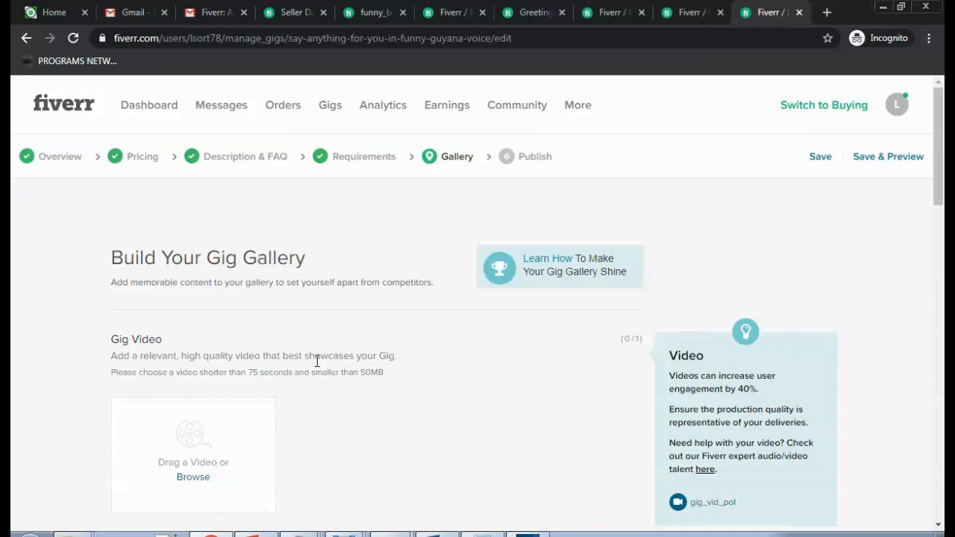
pyautogui.moveTo(292, 368)
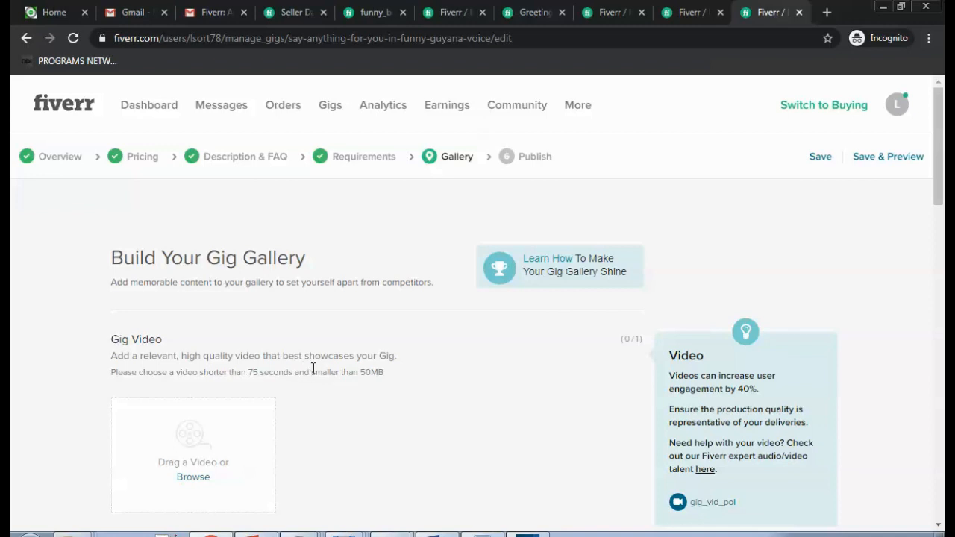
pyautogui.scroll(-3)
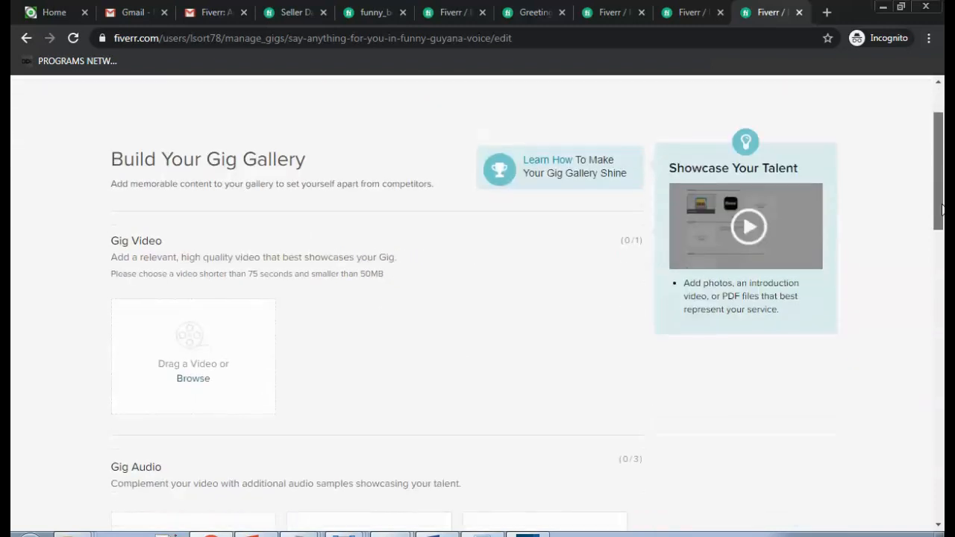
pyautogui.scroll(-3)
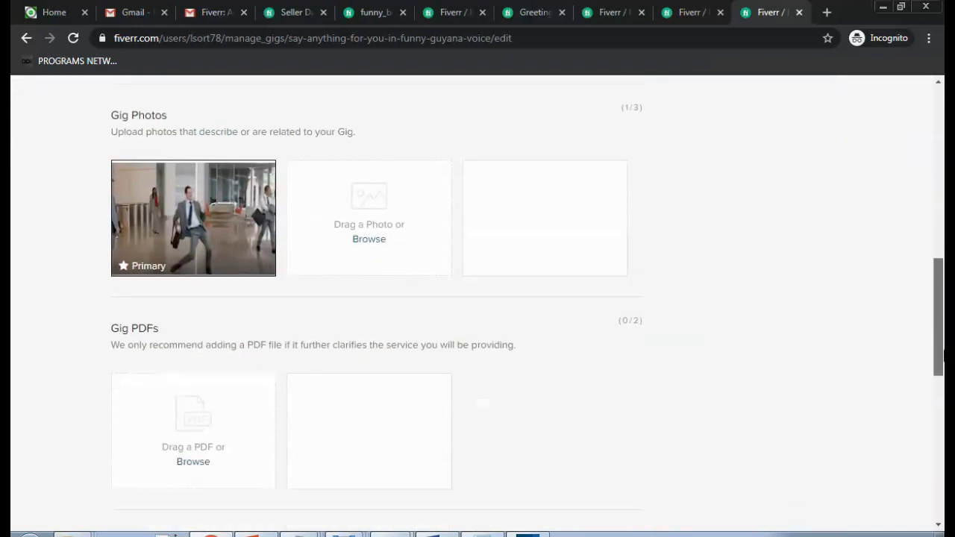
pyautogui.scroll(-3)
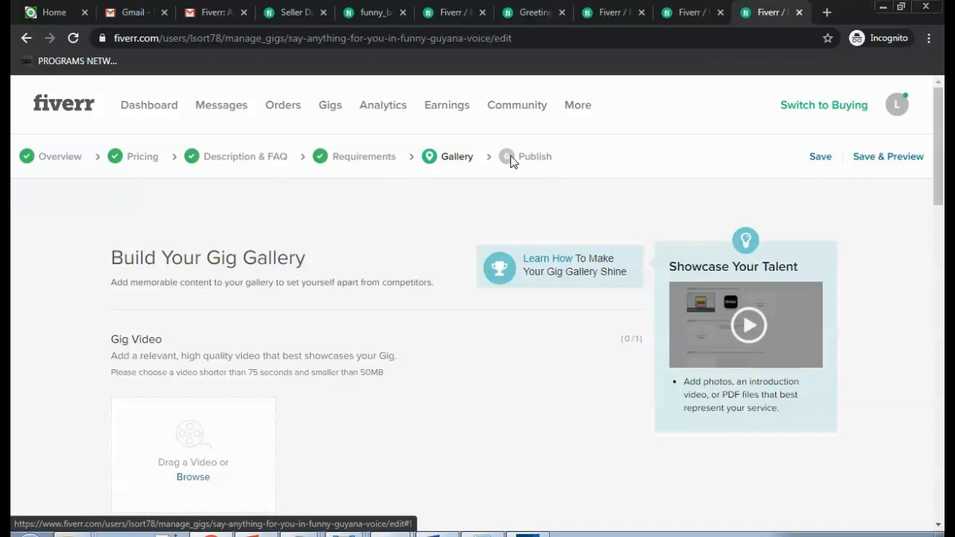
pyautogui.moveTo(521, 164)
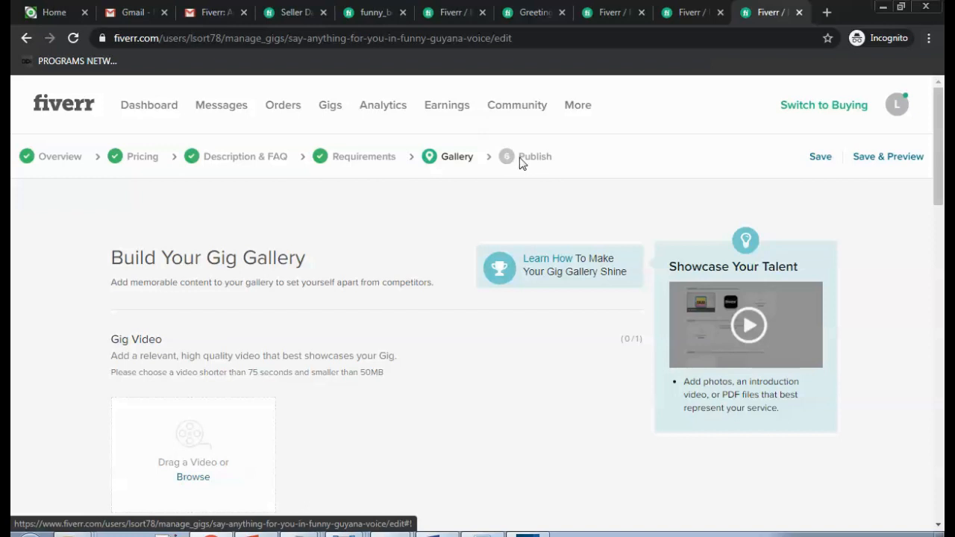
pyautogui.moveTo(524, 164)
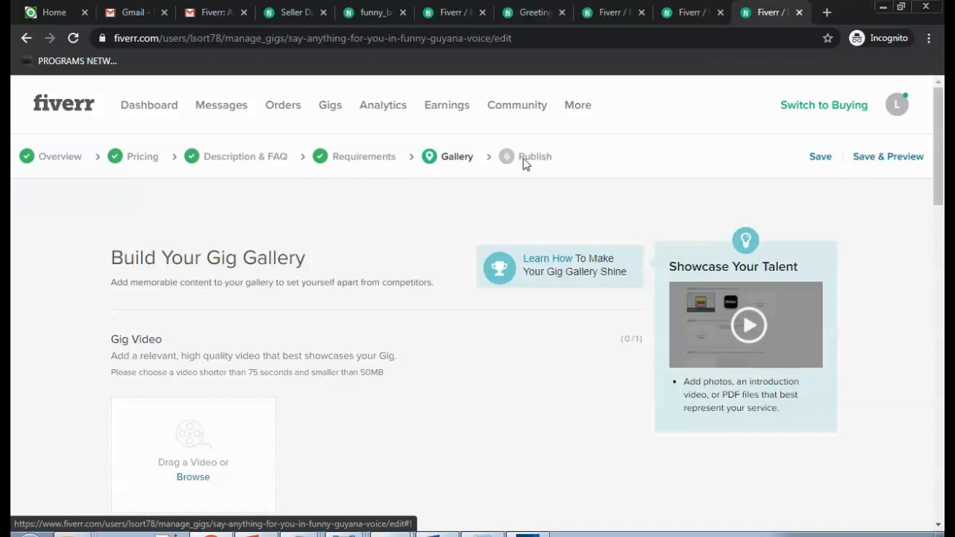
pyautogui.moveTo(585, 184)
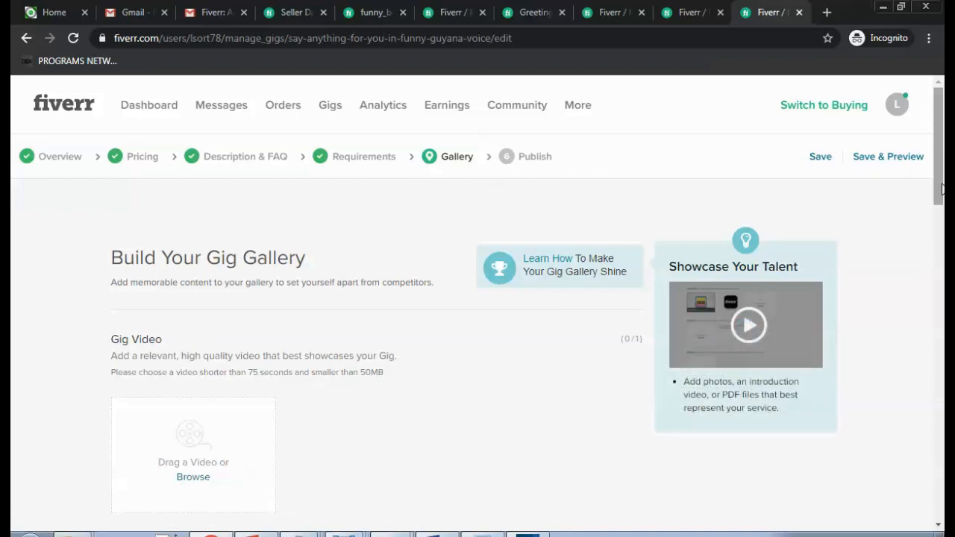
pyautogui.scroll(-3)
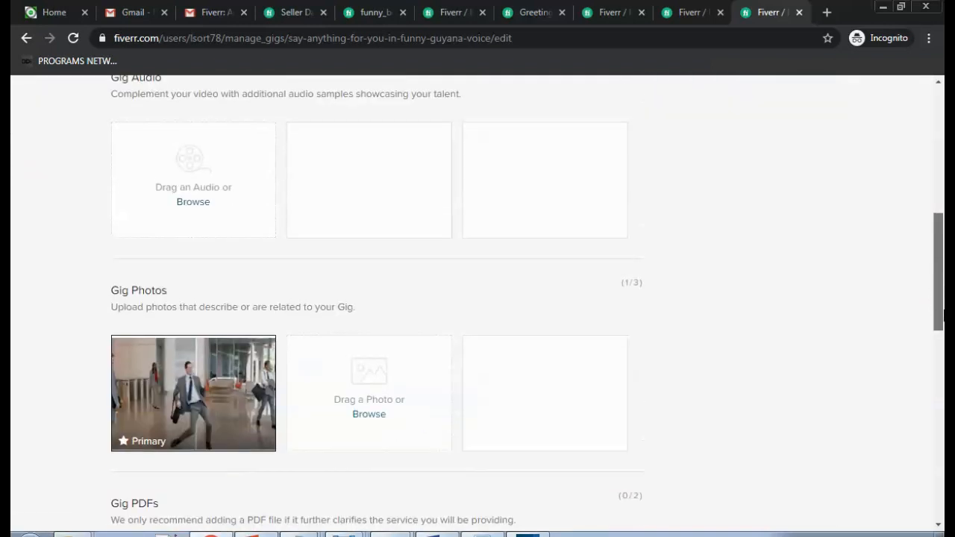
pyautogui.scroll(-3)
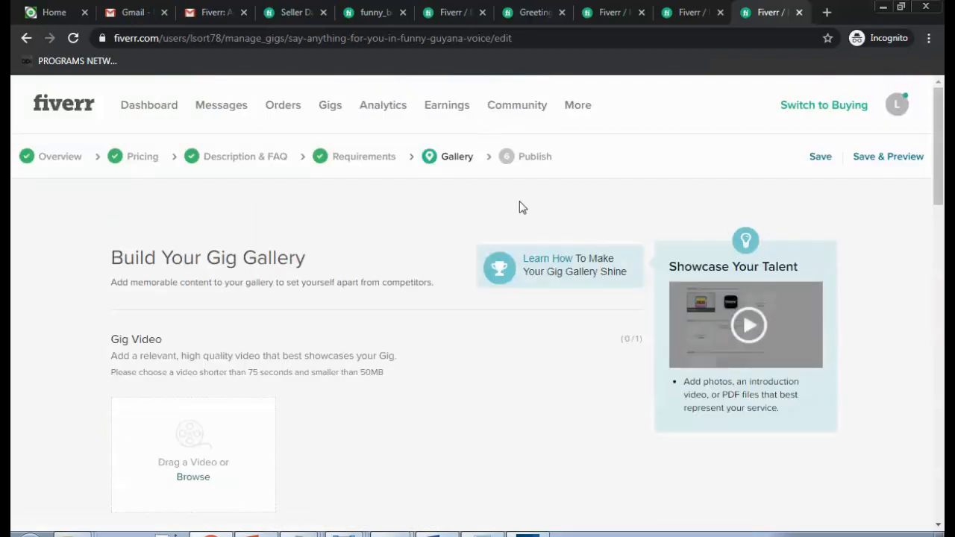
pyautogui.moveTo(444, 204)
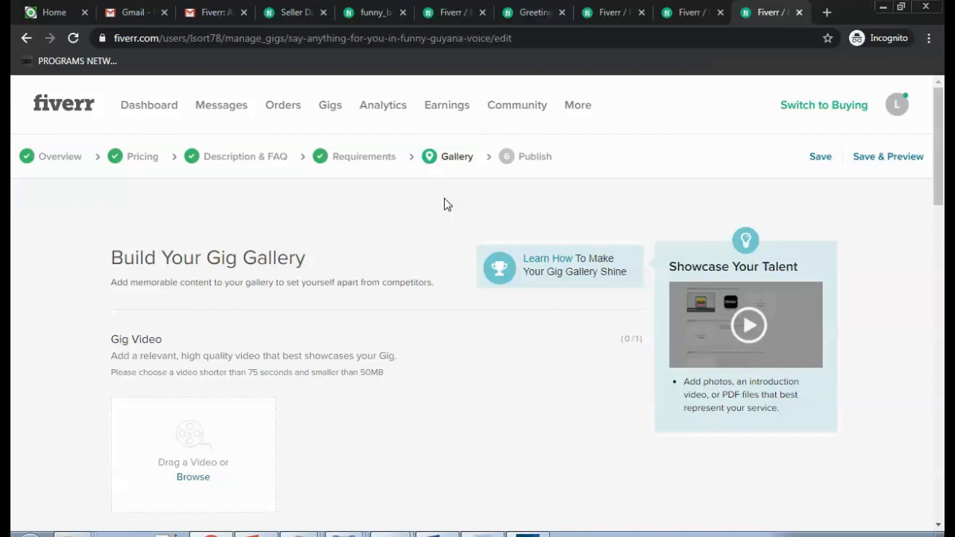
pyautogui.moveTo(237, 193)
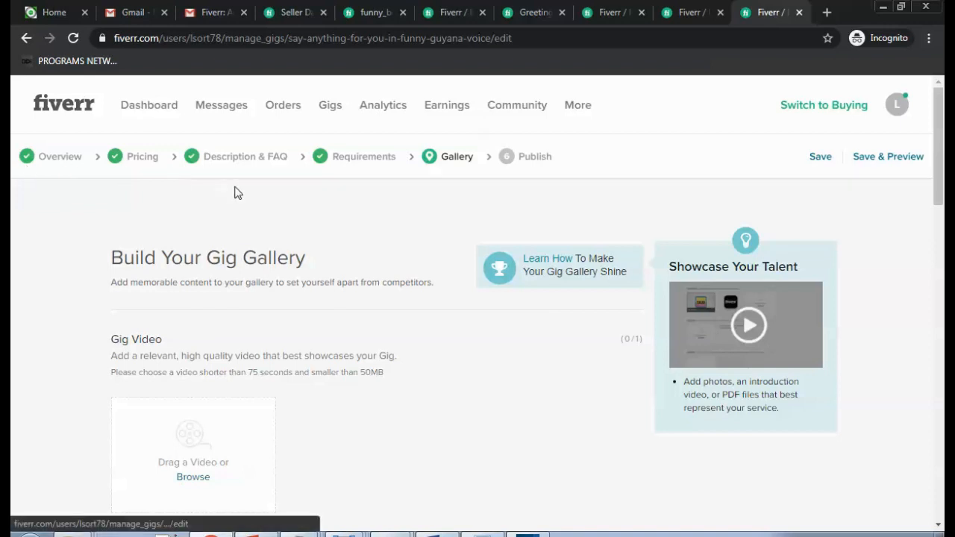
pyautogui.moveTo(577, 185)
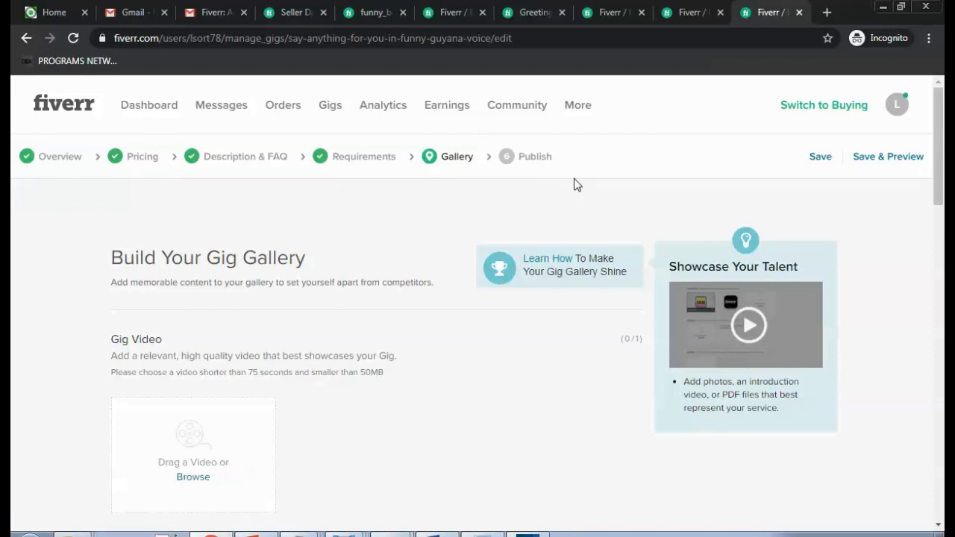
pyautogui.moveTo(524, 188)
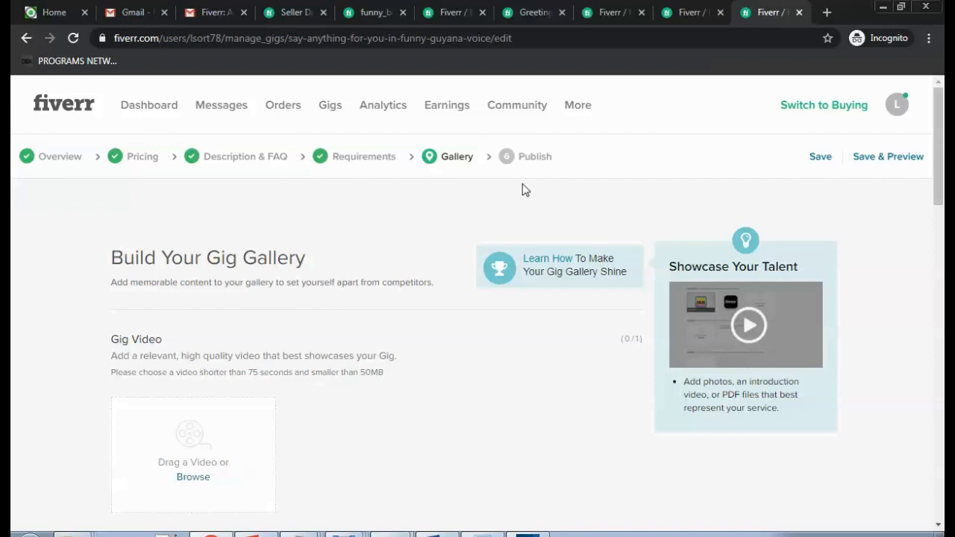
pyautogui.moveTo(578, 188)
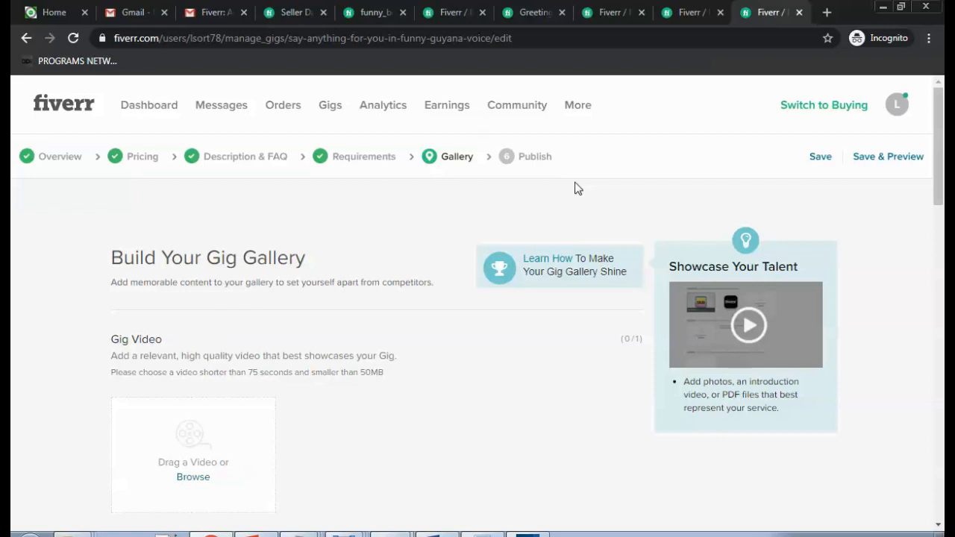
pyautogui.moveTo(642, 186)
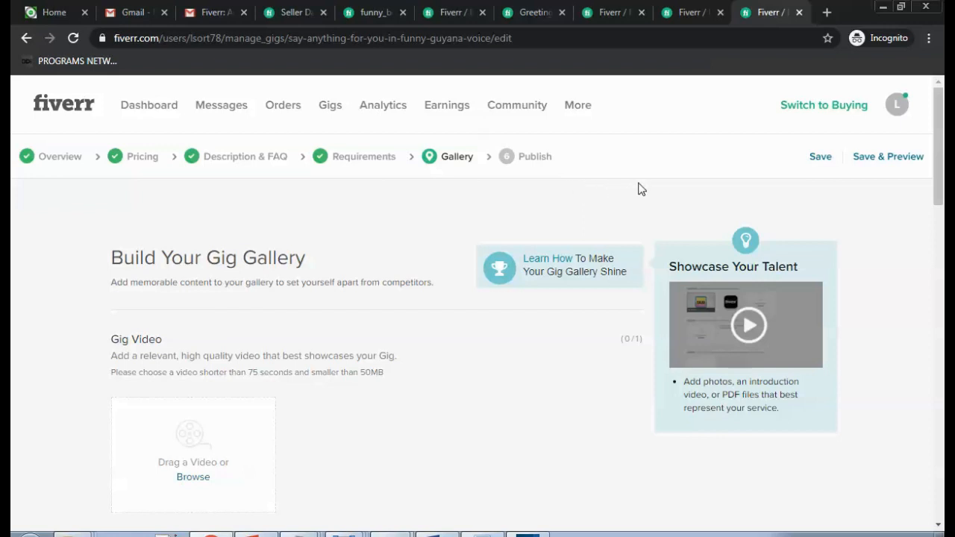
pyautogui.moveTo(652, 193)
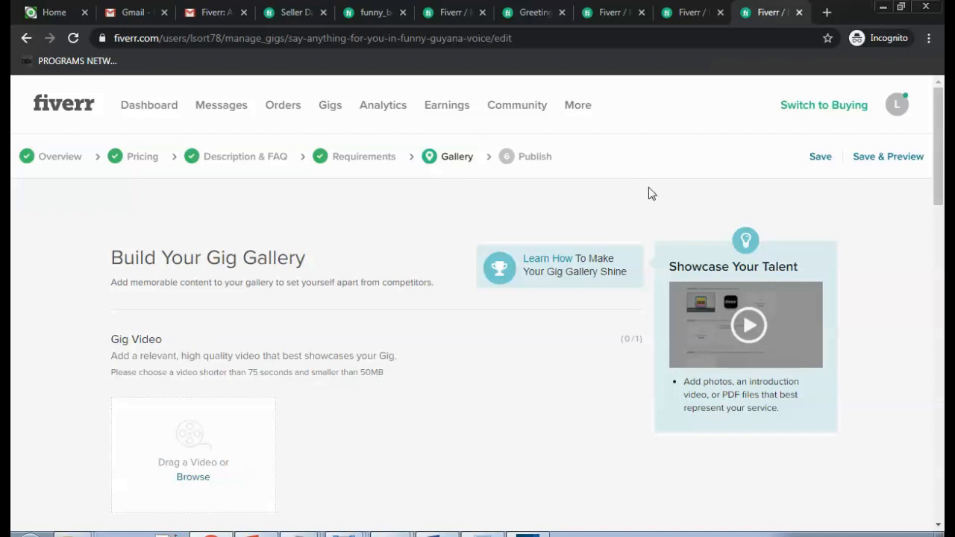